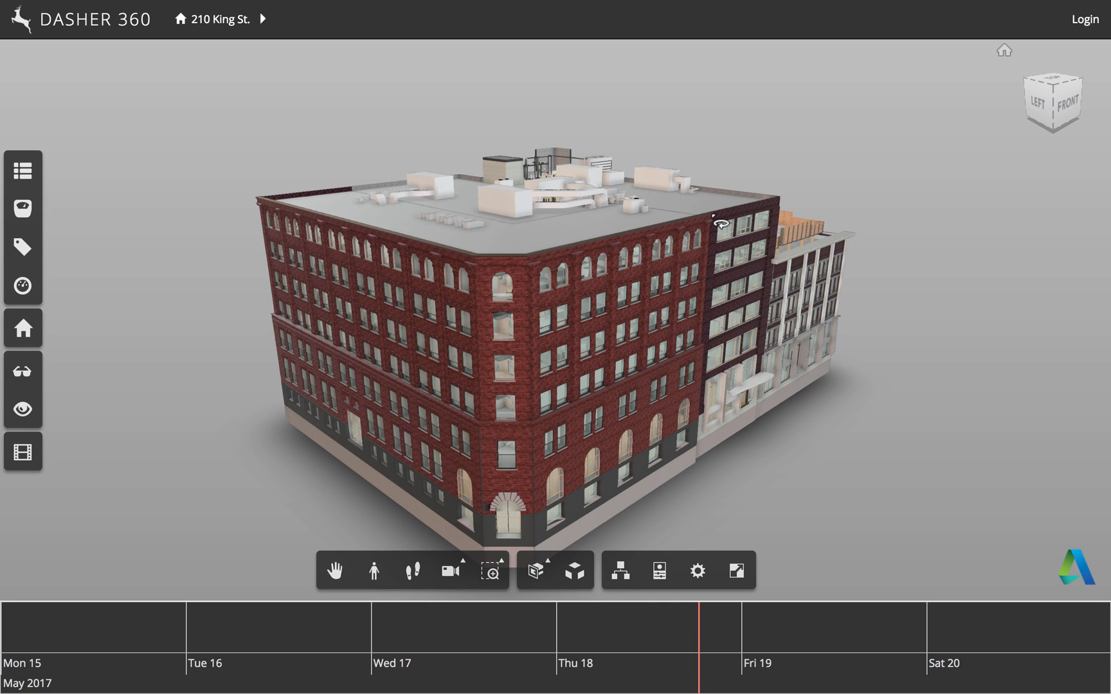
pyautogui.moveTo(365, 162)
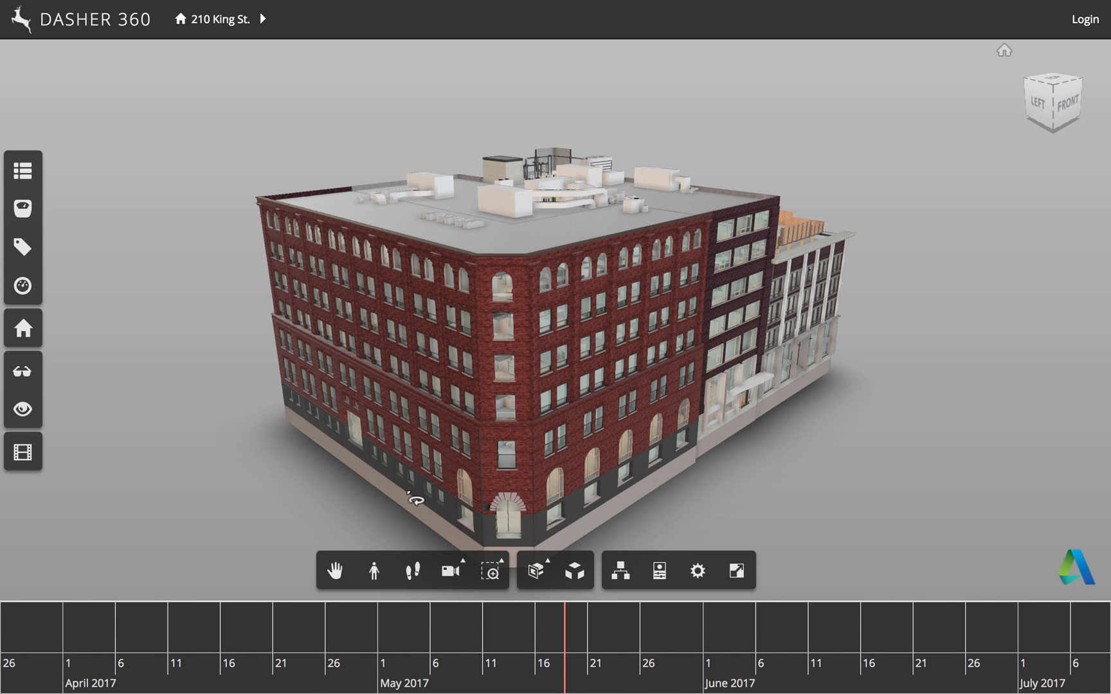
pyautogui.moveTo(23, 171)
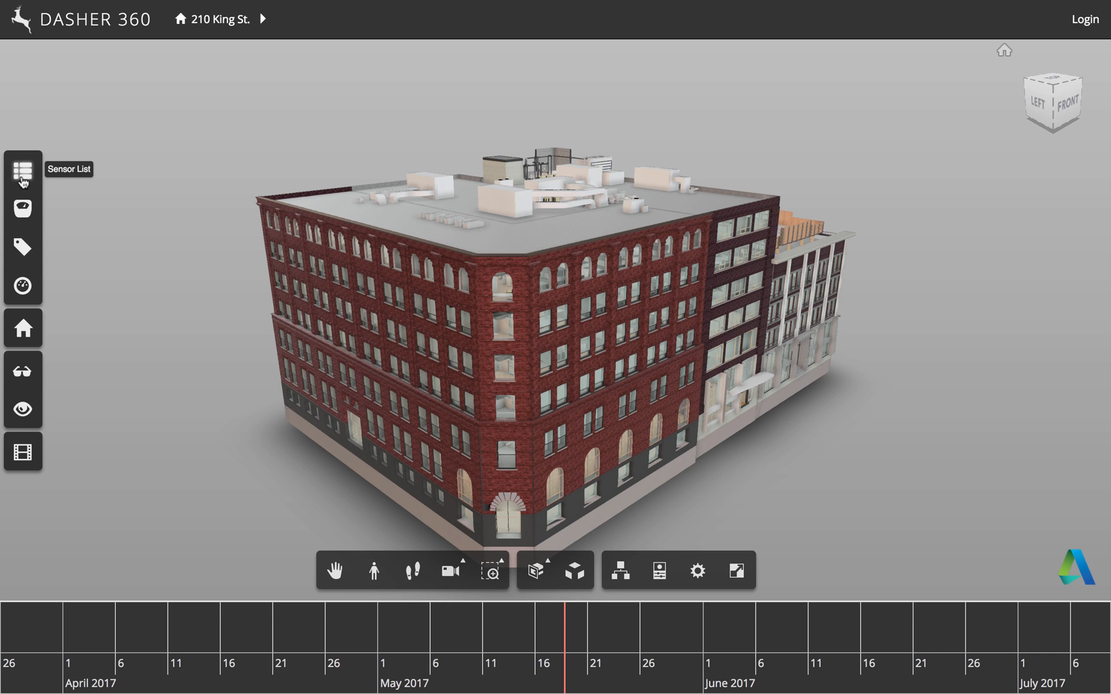
pyautogui.moveTo(25, 177)
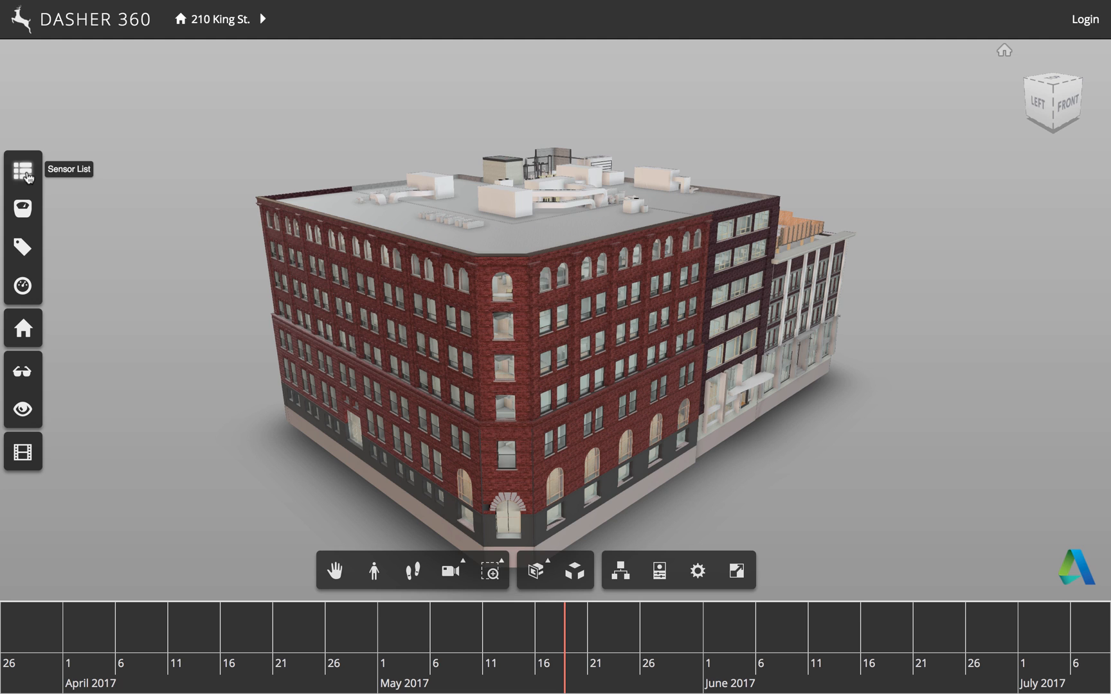
# Open the sensor list and search 'curr' to show the 31 current sensors
pyautogui.click(22, 169)
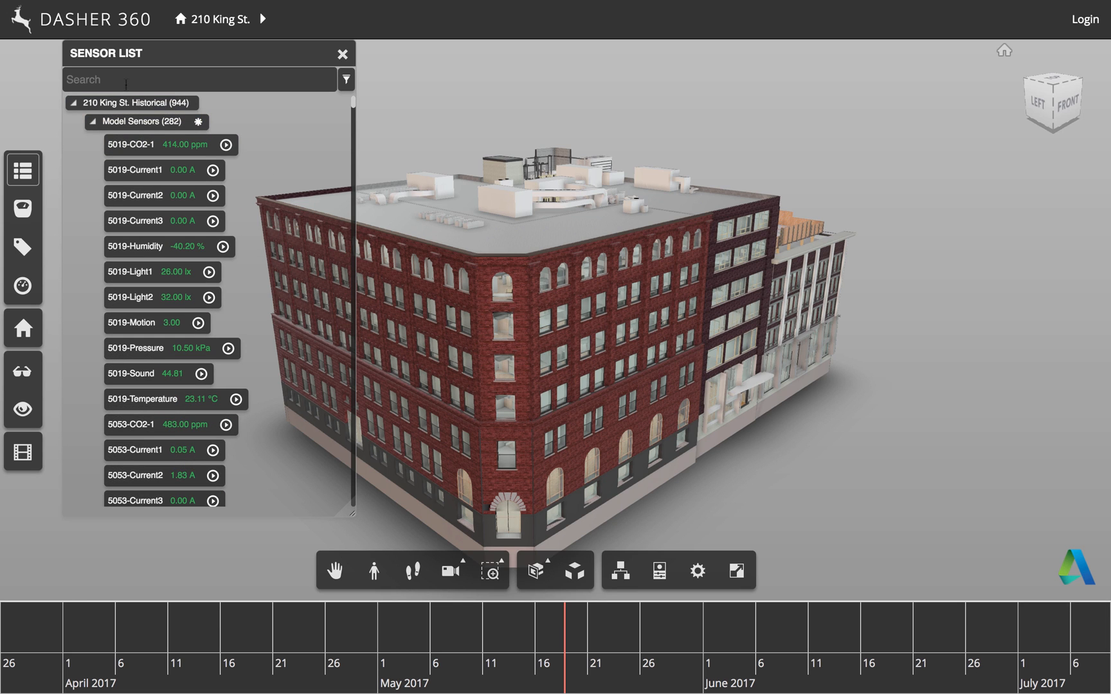
pyautogui.write('curr')
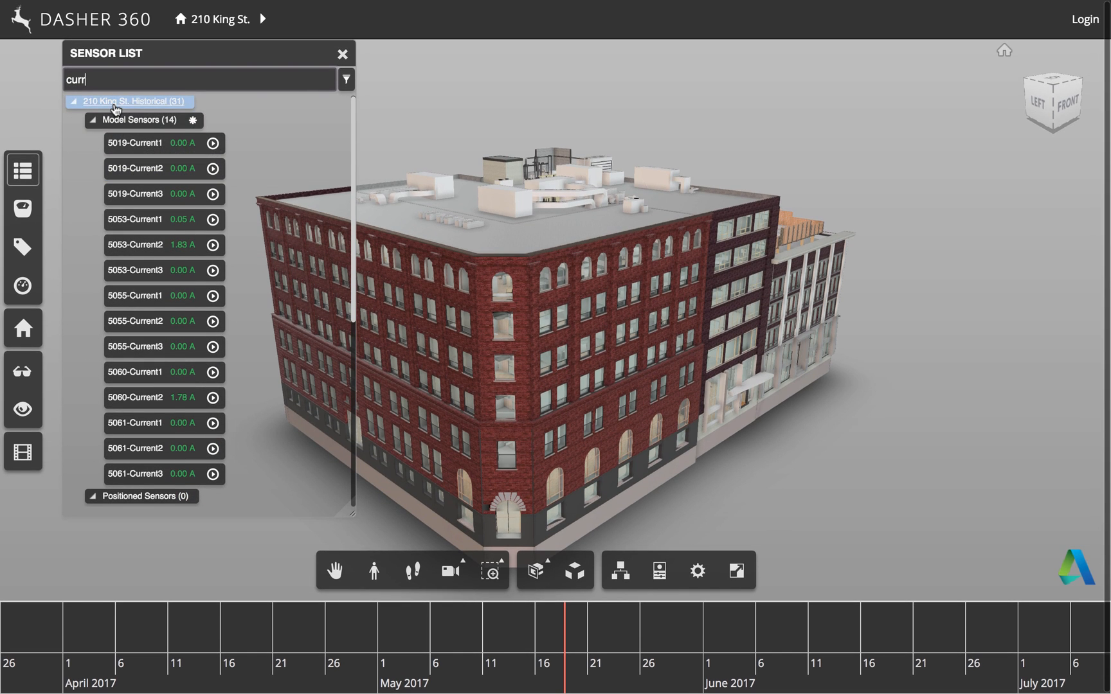
pyautogui.moveTo(346, 78)
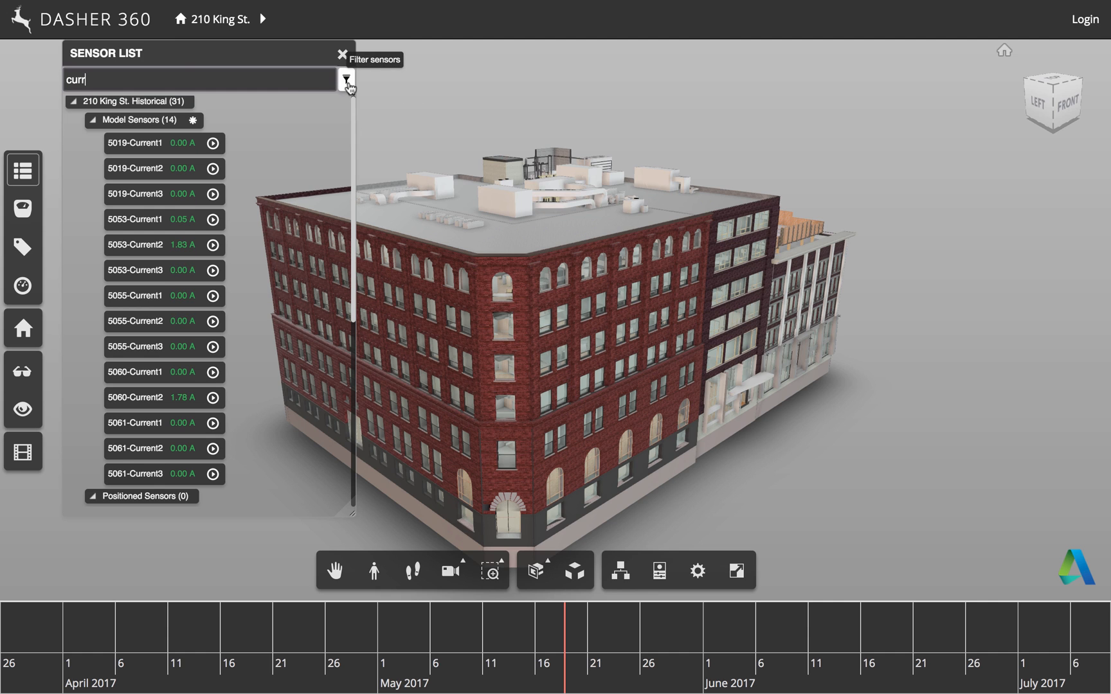
# Try the sound, motion, light, CO2, humidity, current and temperature filters, then show sensor markers
pyautogui.click(346, 78)
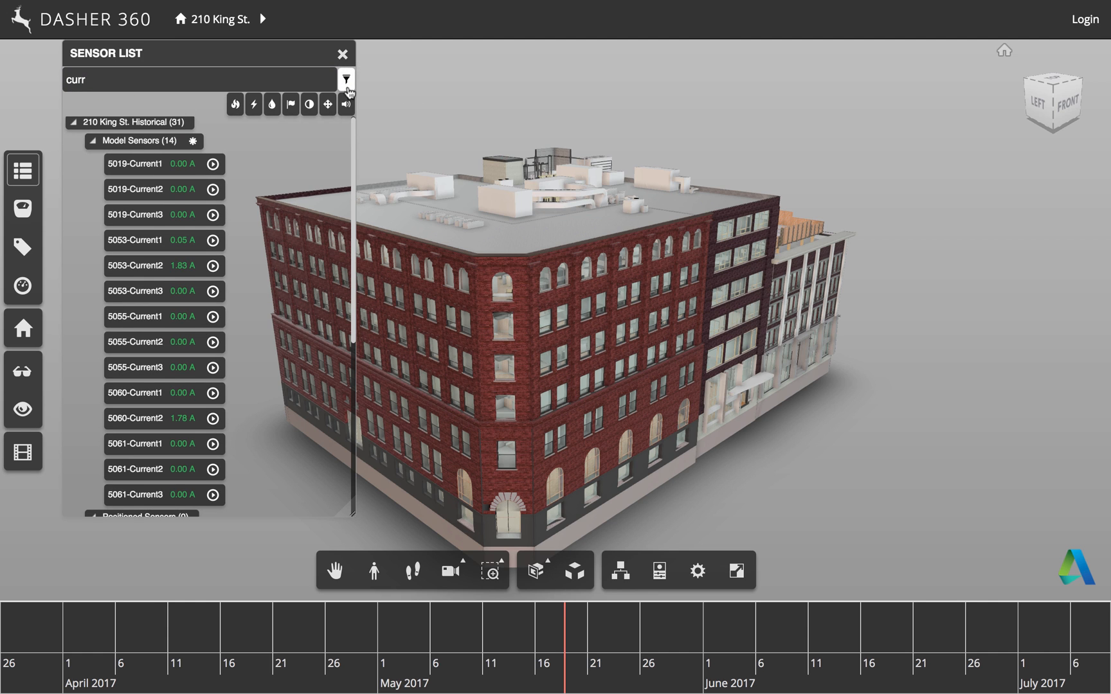
pyautogui.moveTo(346, 105)
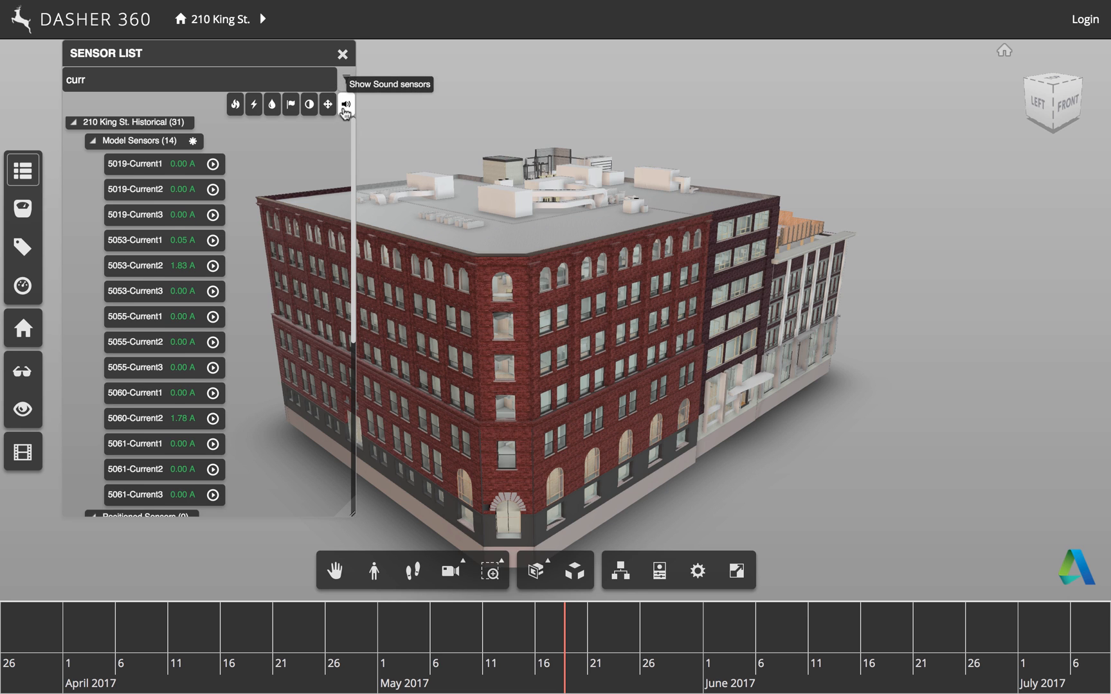
pyautogui.click(345, 105)
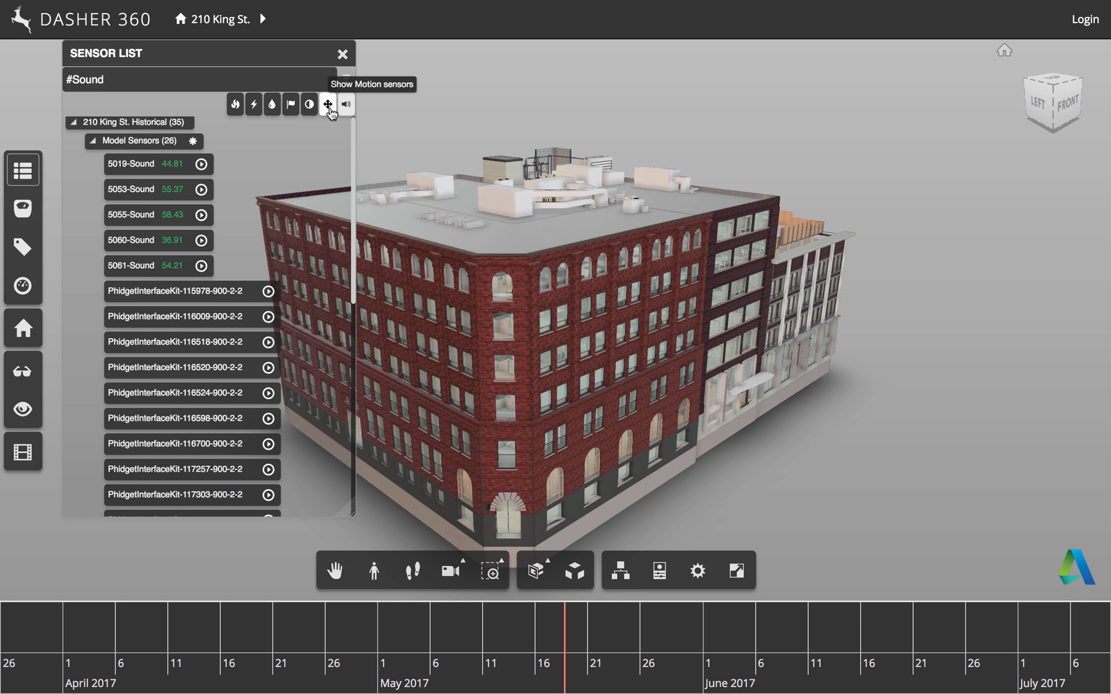
pyautogui.click(327, 105)
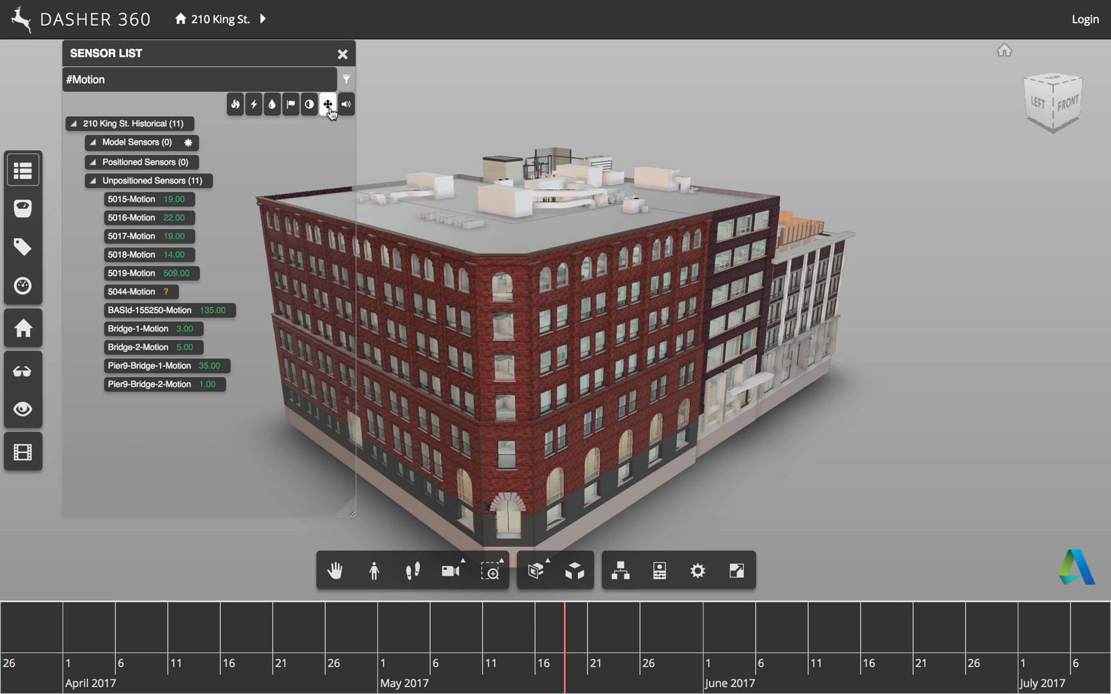
pyautogui.click(307, 104)
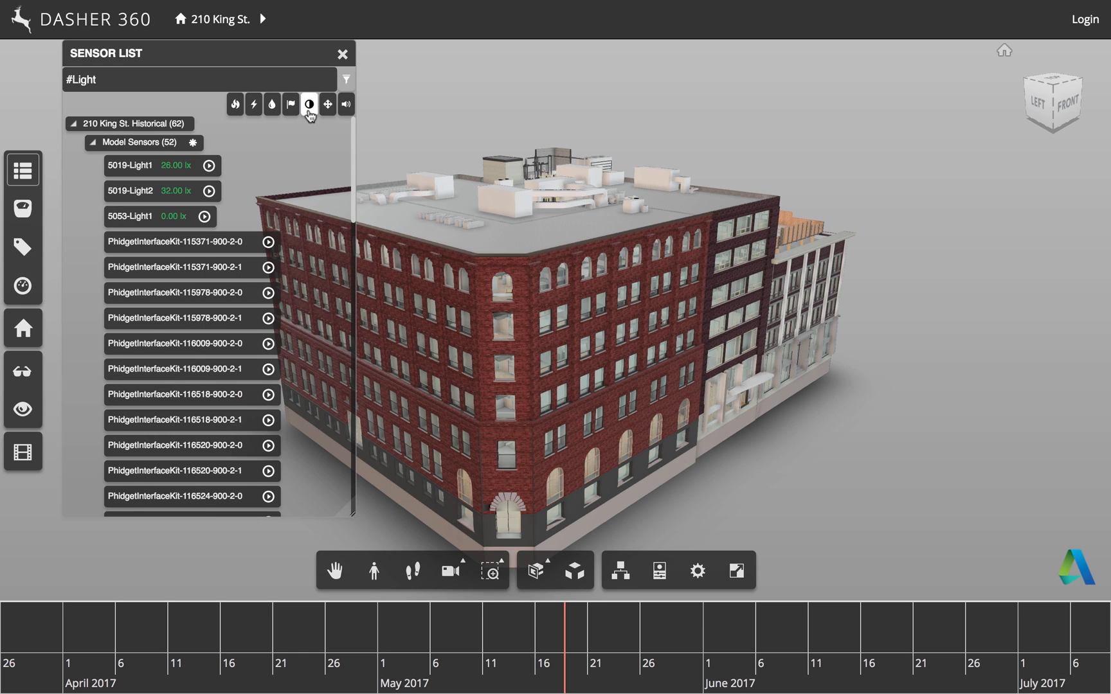
pyautogui.click(290, 105)
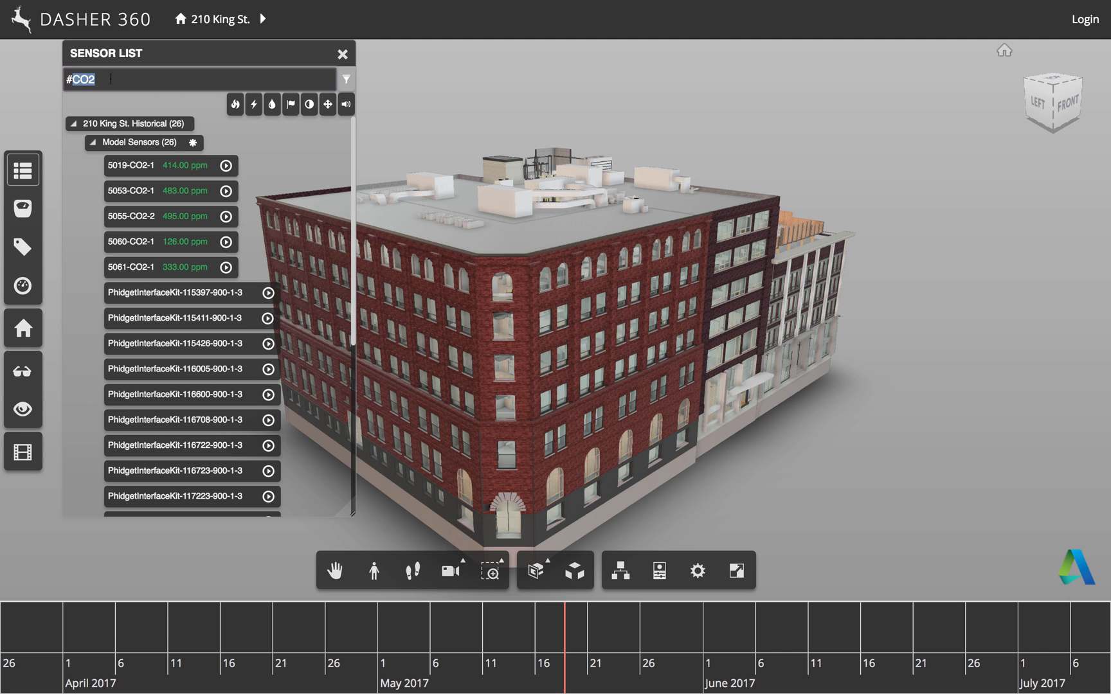
pyautogui.moveTo(290, 105)
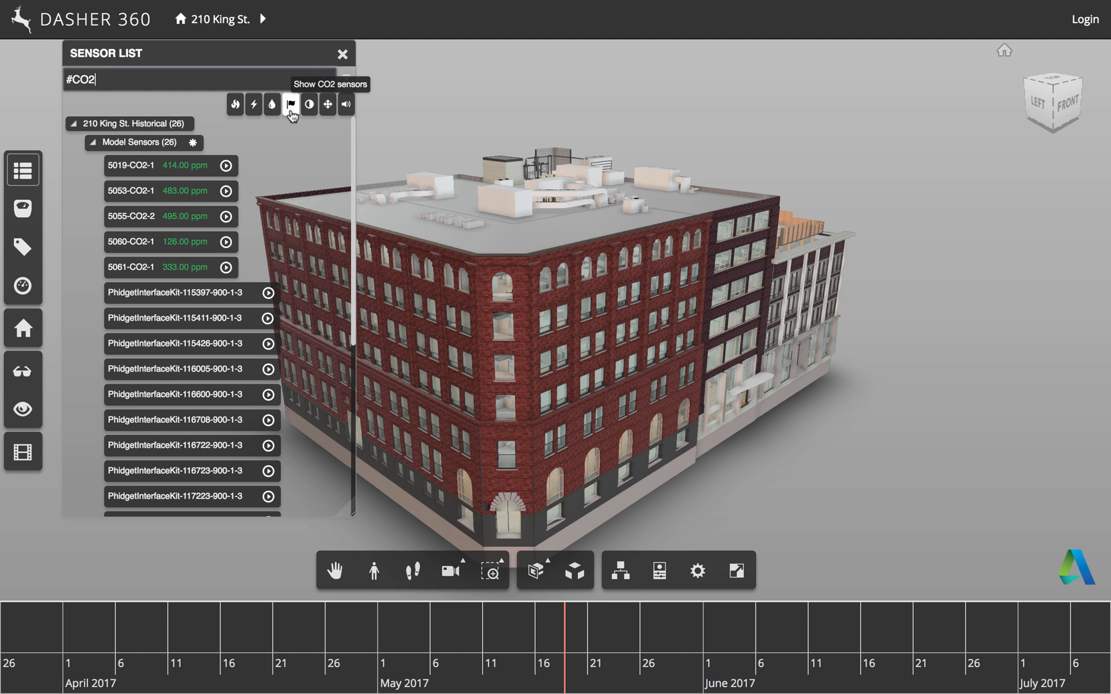
pyautogui.click(271, 105)
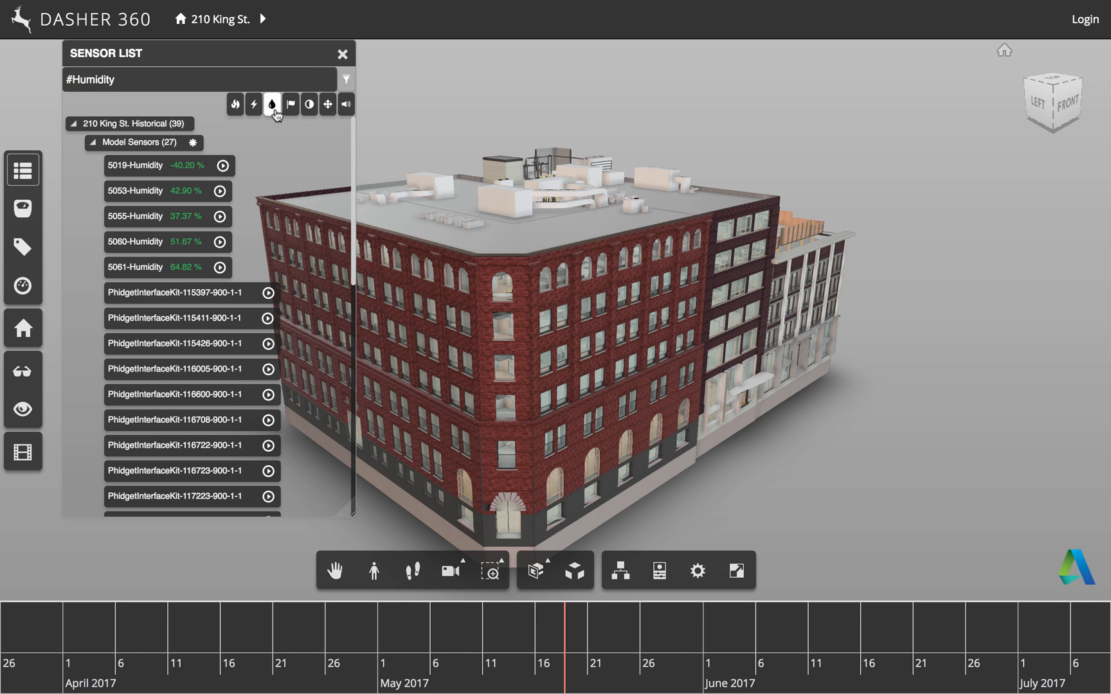
pyautogui.click(253, 104)
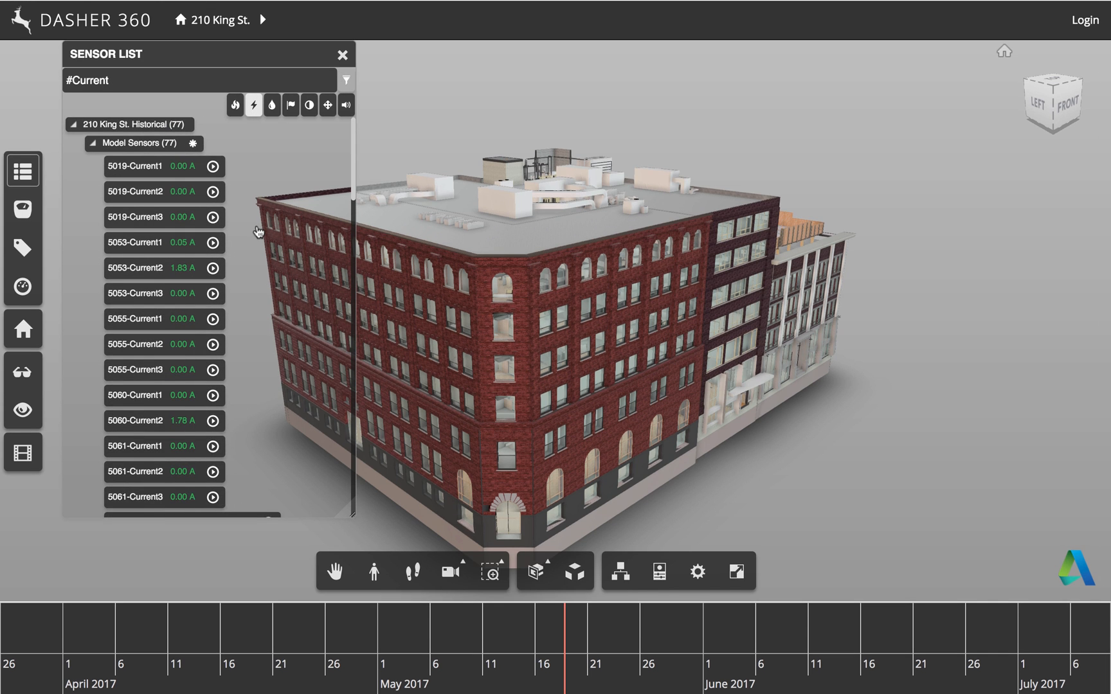
pyautogui.moveTo(235, 105)
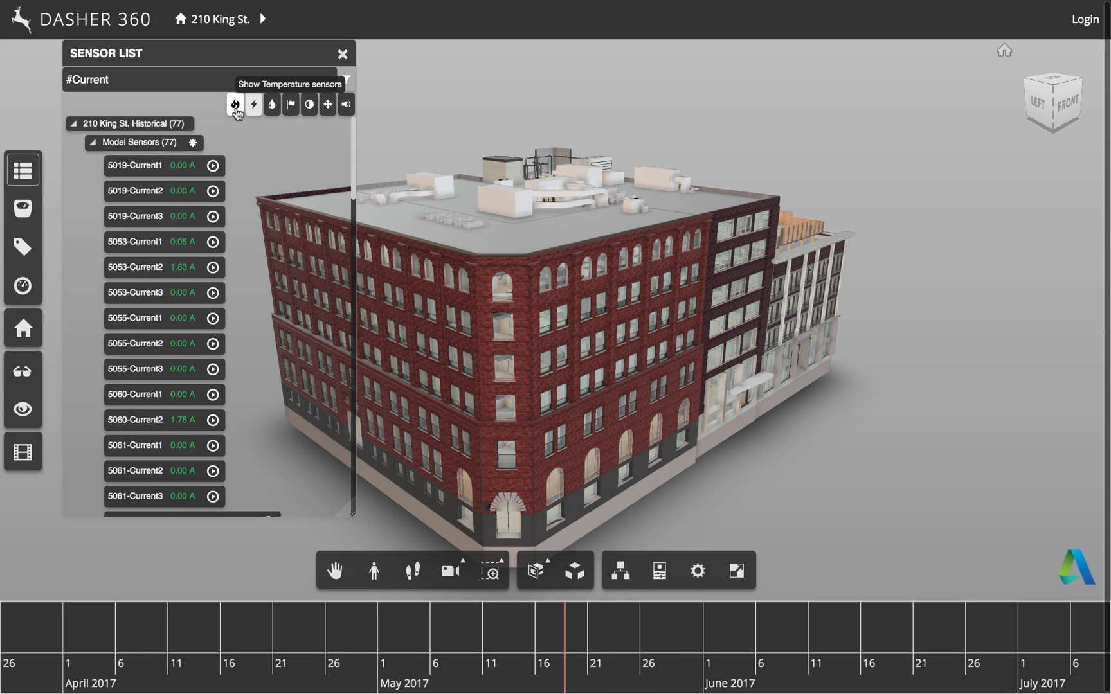
pyautogui.click(235, 105)
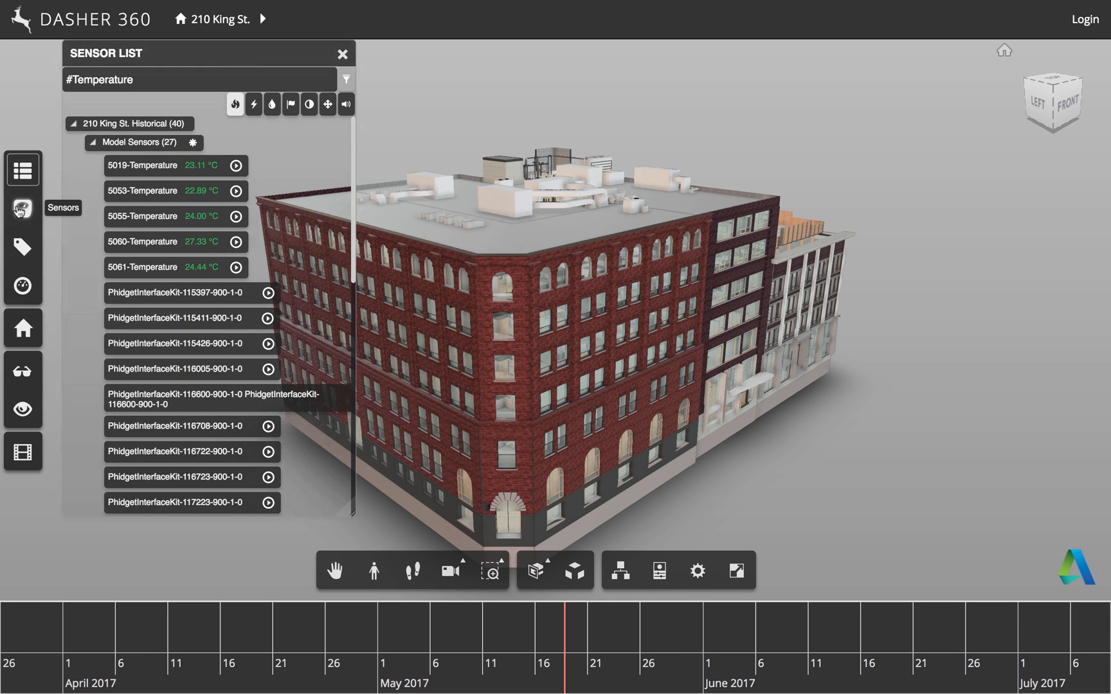
pyautogui.click(344, 105)
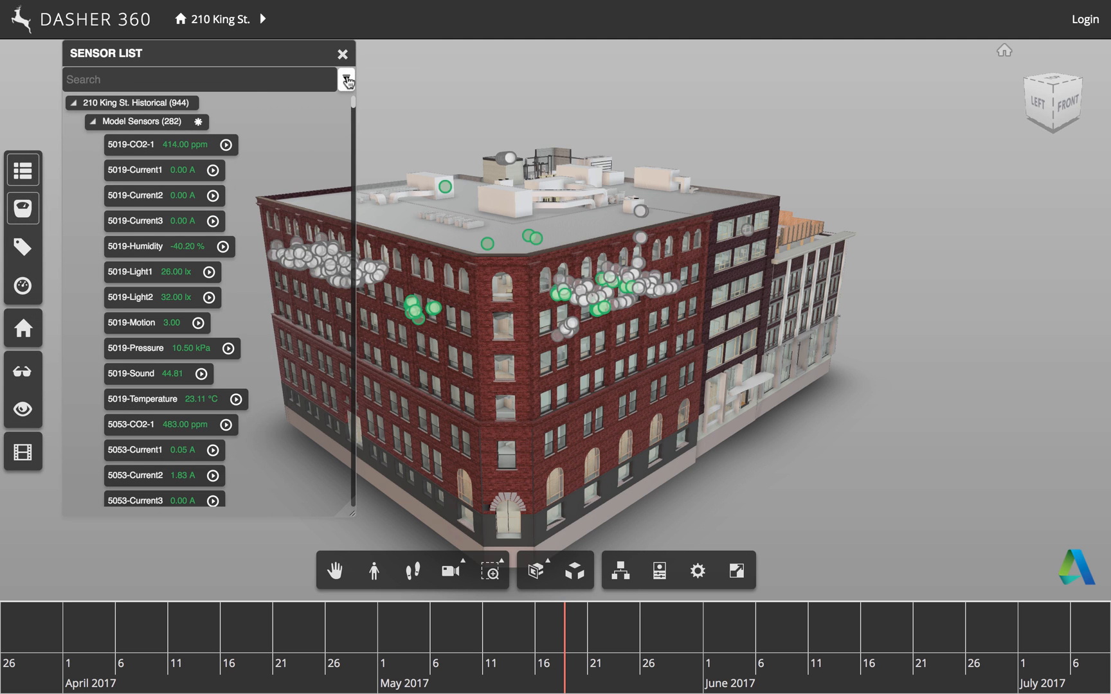
# Narrow the sensors to temperature only, after trying the Motion and CO2 filters
pyautogui.click(346, 78)
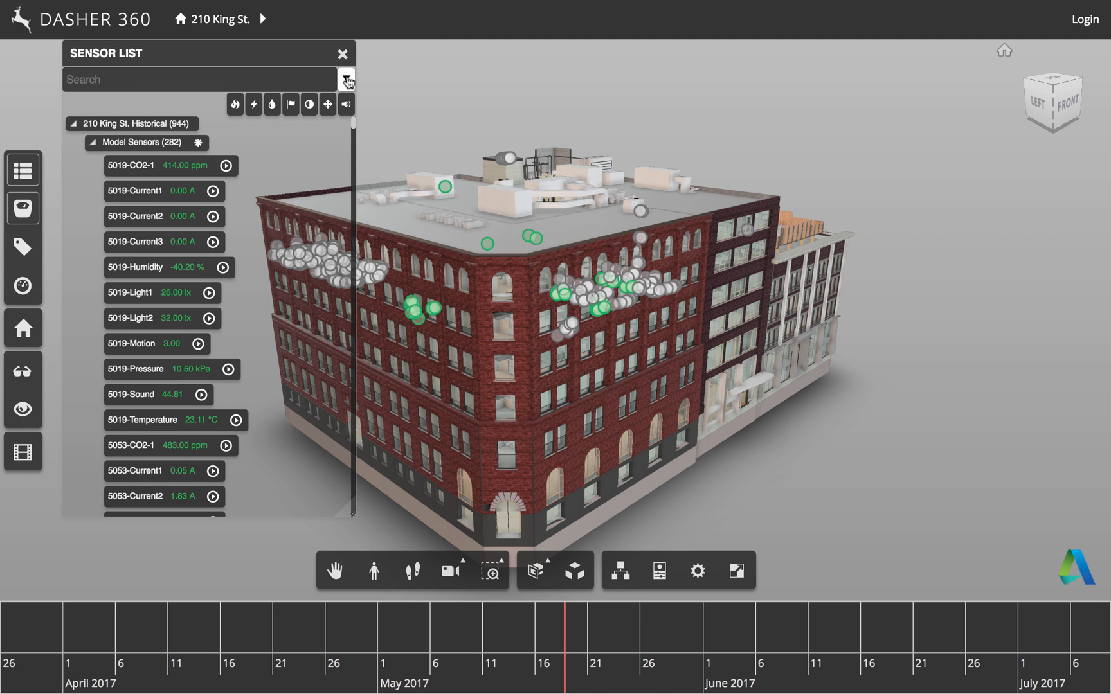
pyautogui.write('#Motion')
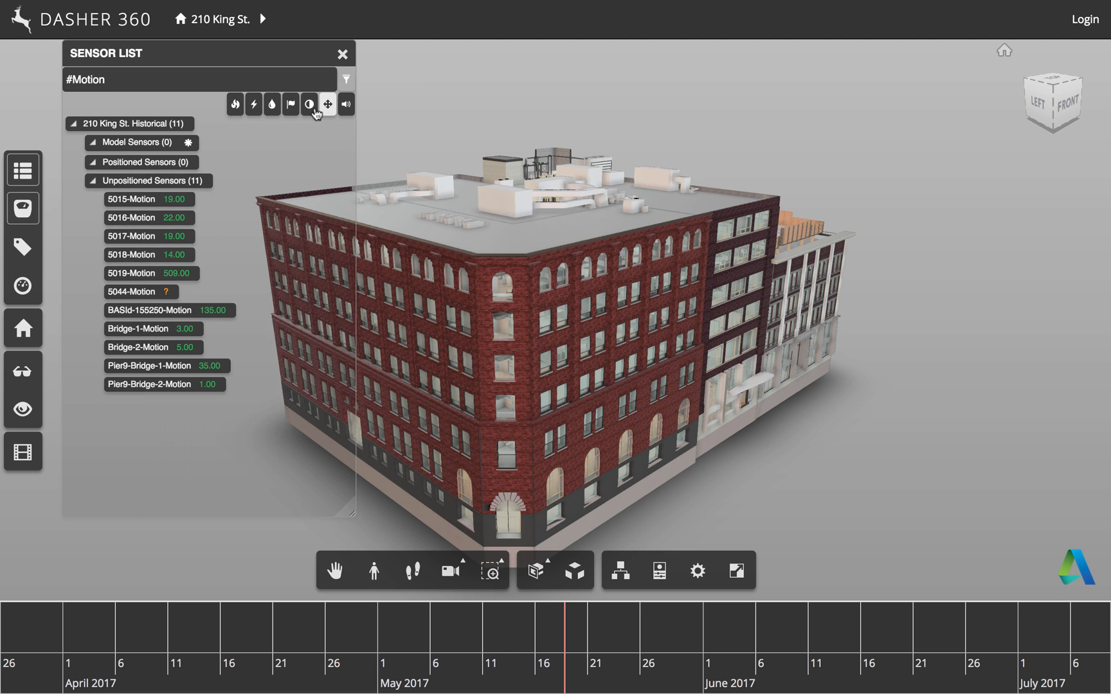
pyautogui.click(289, 104)
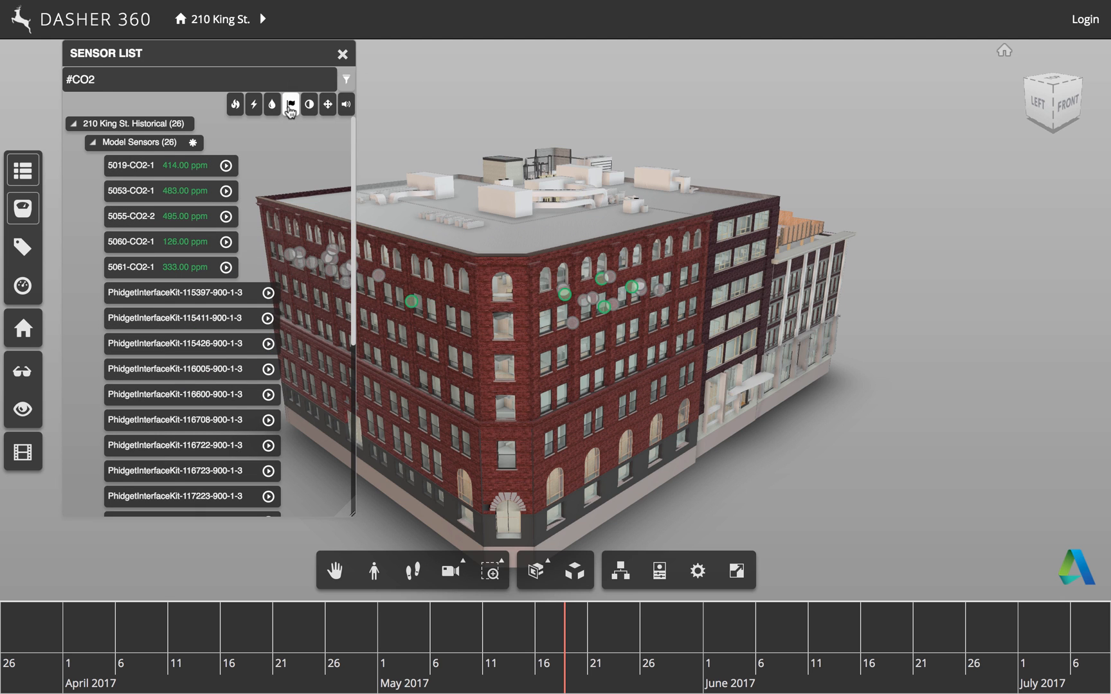
pyautogui.click(234, 104)
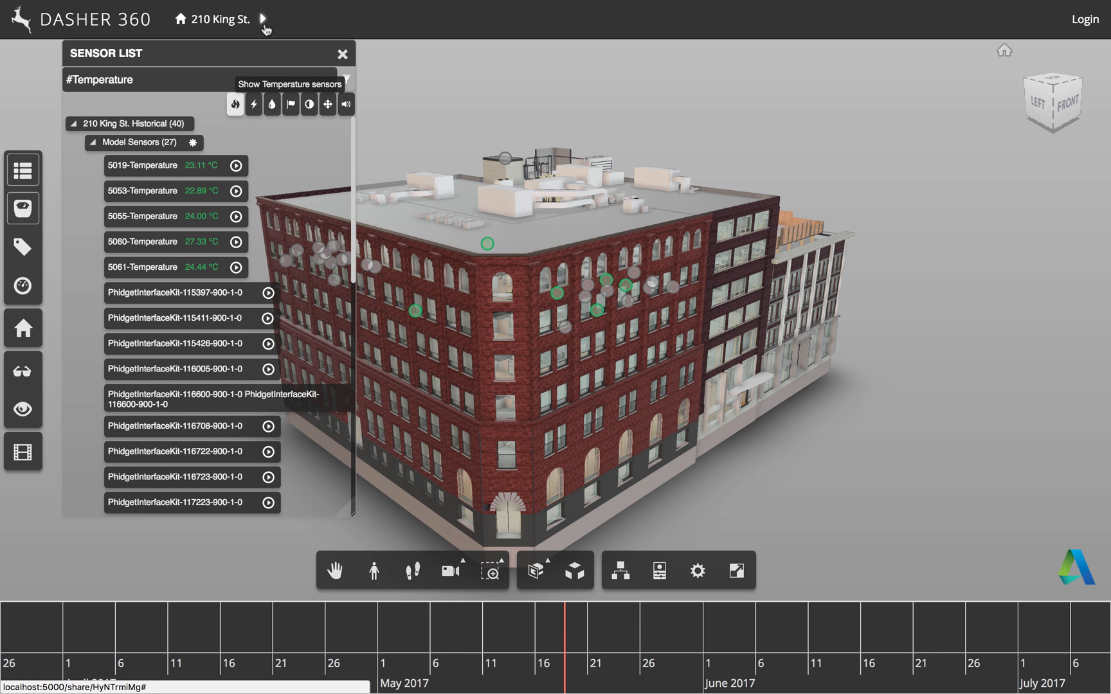
# Isolate the 6th, 5th and 1st floors in turn, then the 5th again, hiding unconnected sensors
pyautogui.click(263, 19)
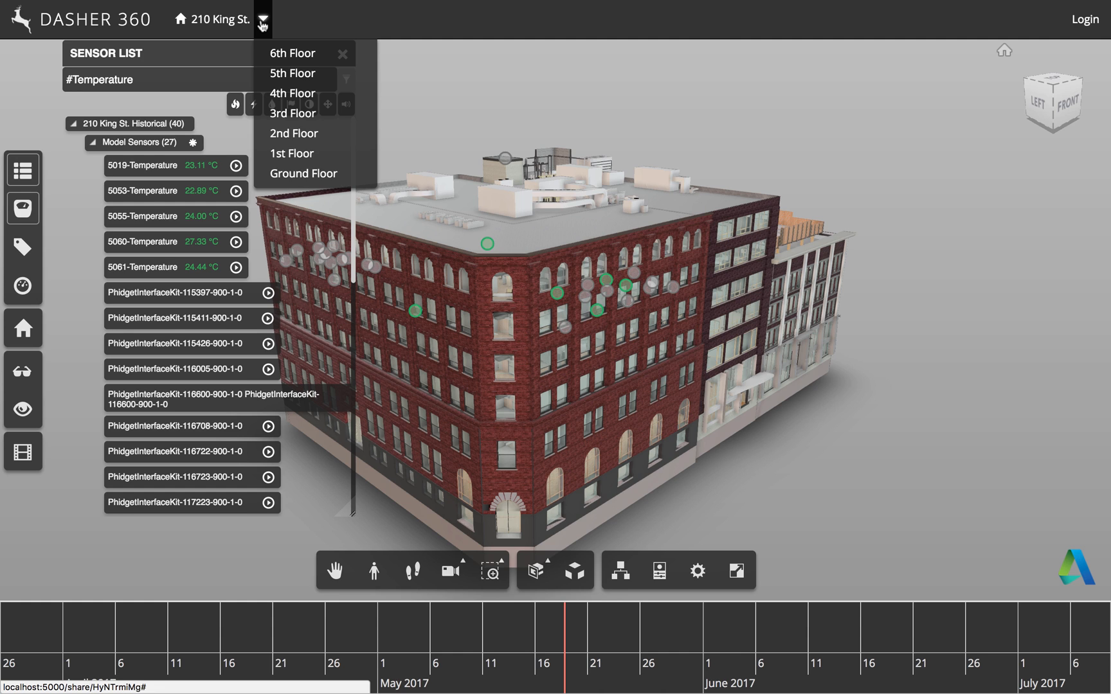
pyautogui.click(292, 53)
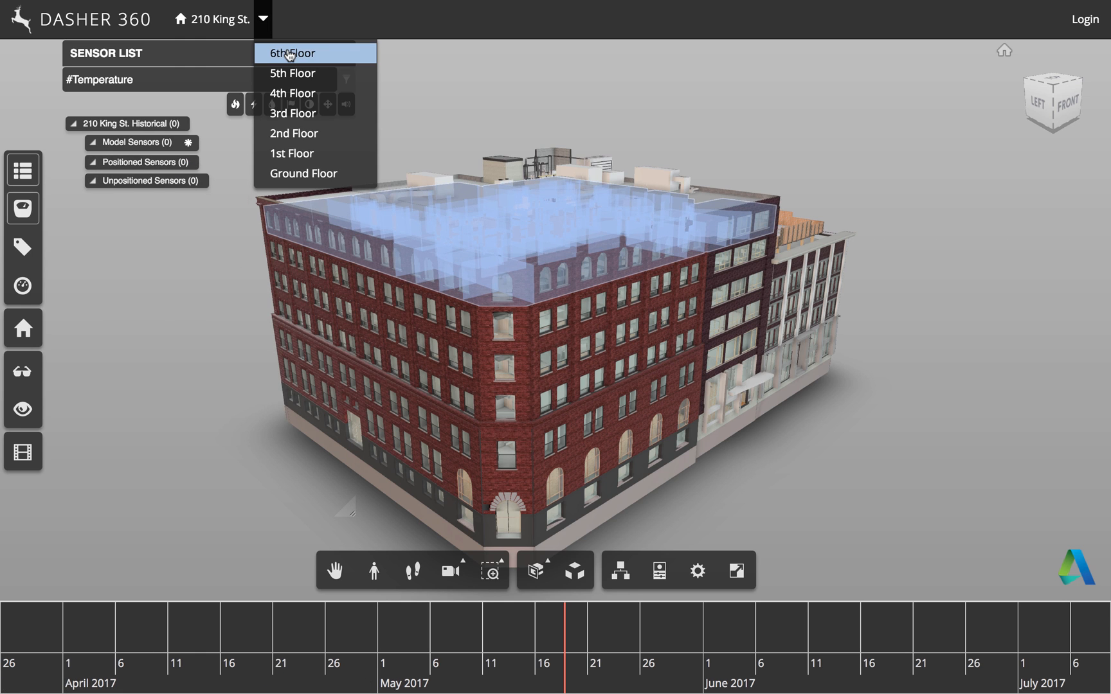
pyautogui.click(290, 53)
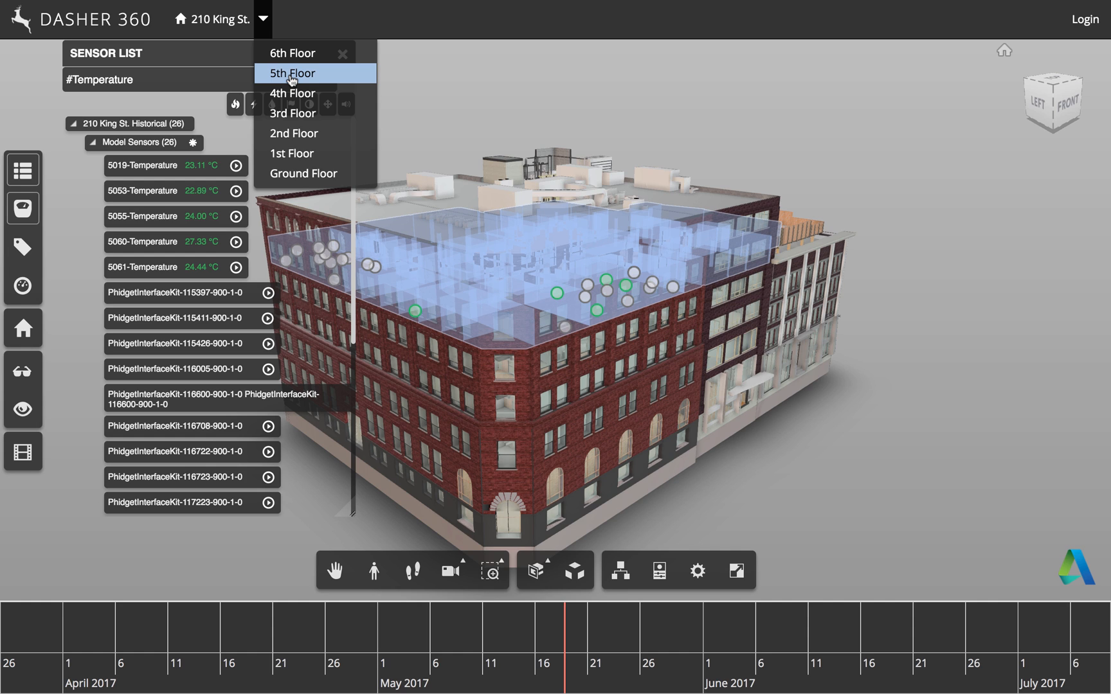
pyautogui.moveTo(290, 80)
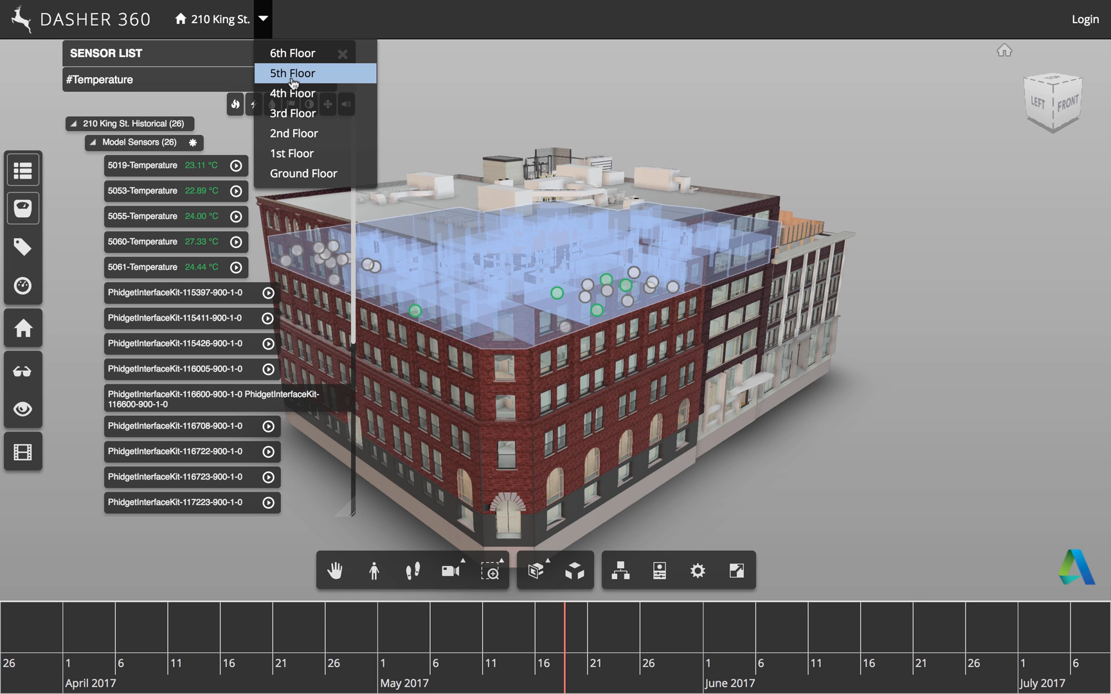
pyautogui.click(291, 153)
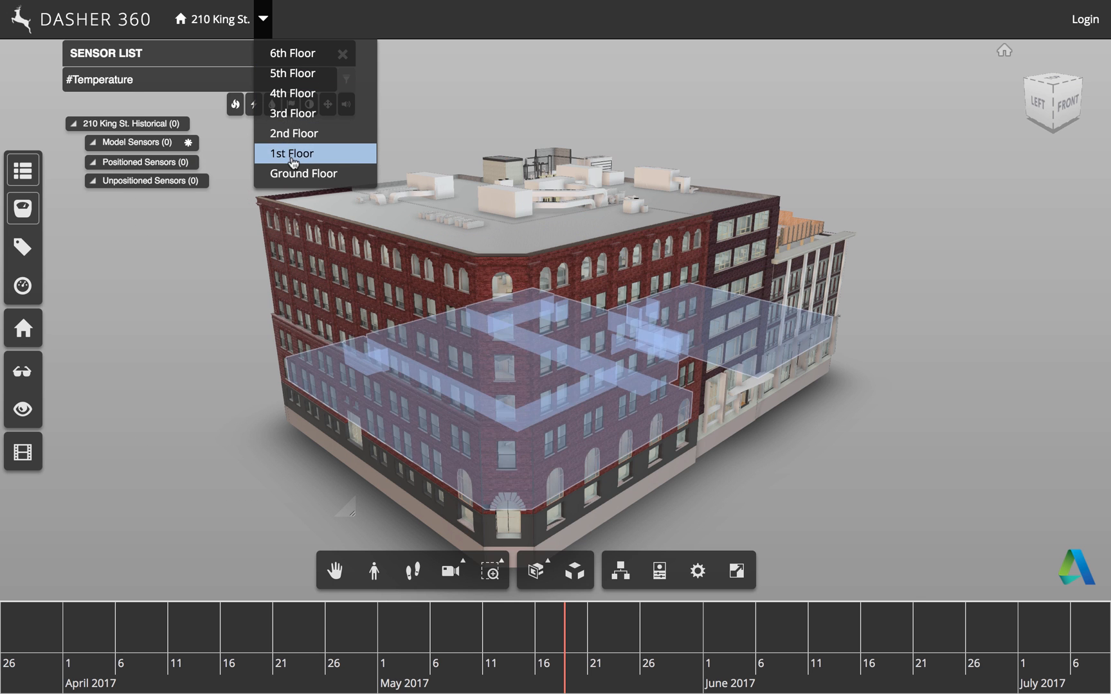
pyautogui.click(291, 73)
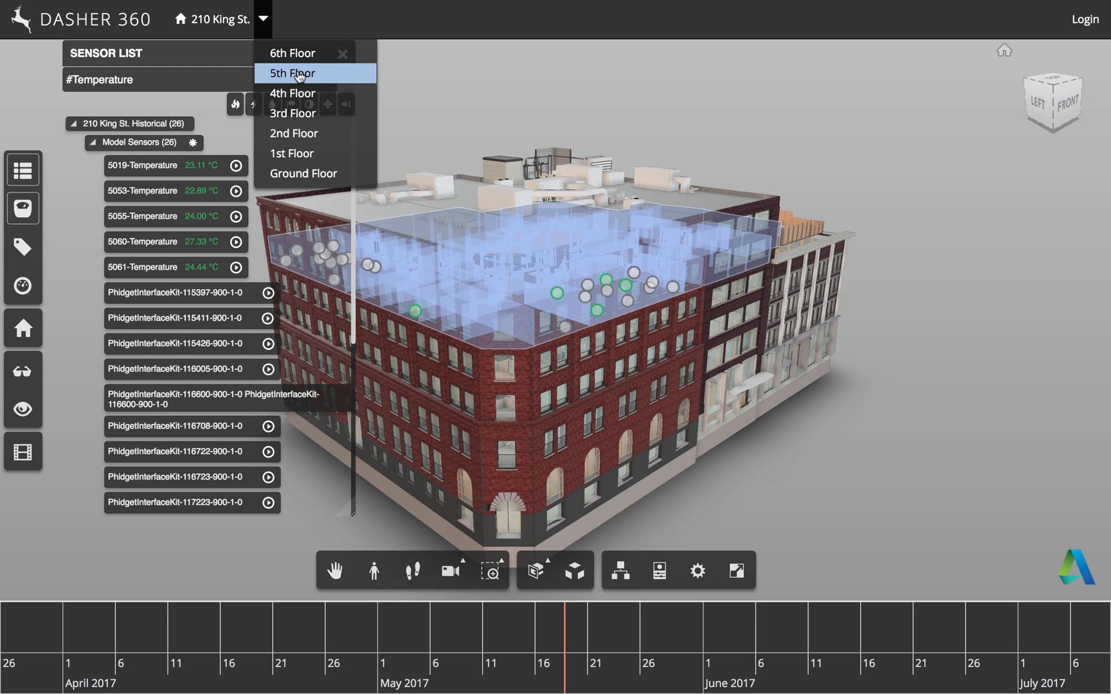
pyautogui.moveTo(296, 76)
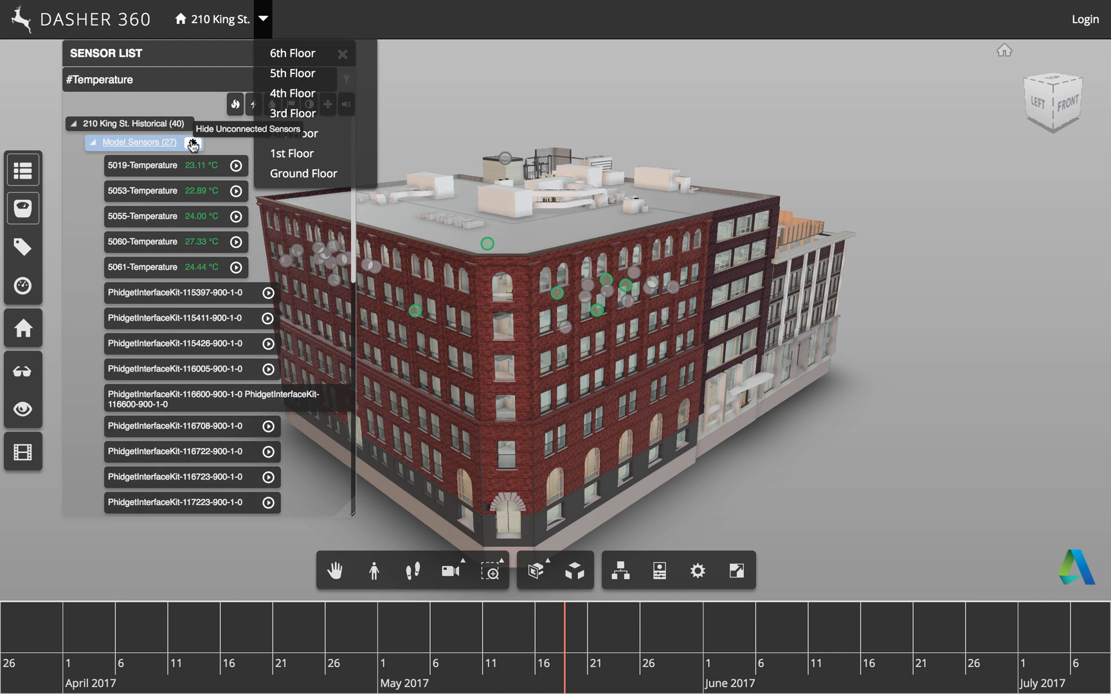
pyautogui.click(291, 73)
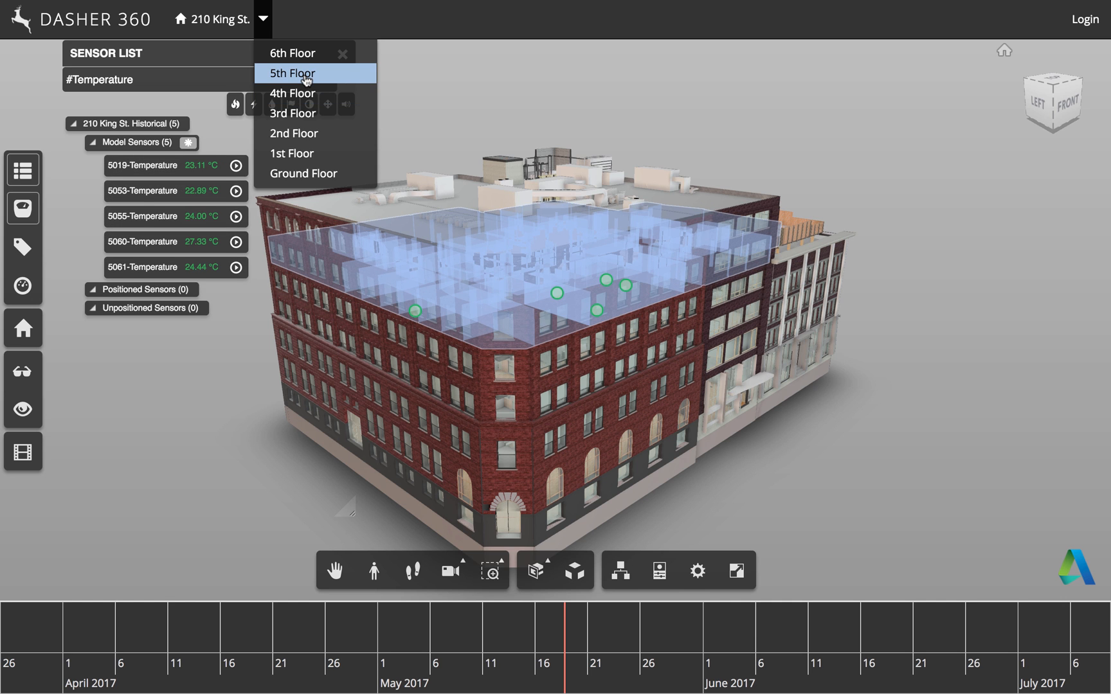
# Choose 5th Floor from the breadcrumb dropdown, bringing up the 5060-Temperature graph
pyautogui.click(289, 73)
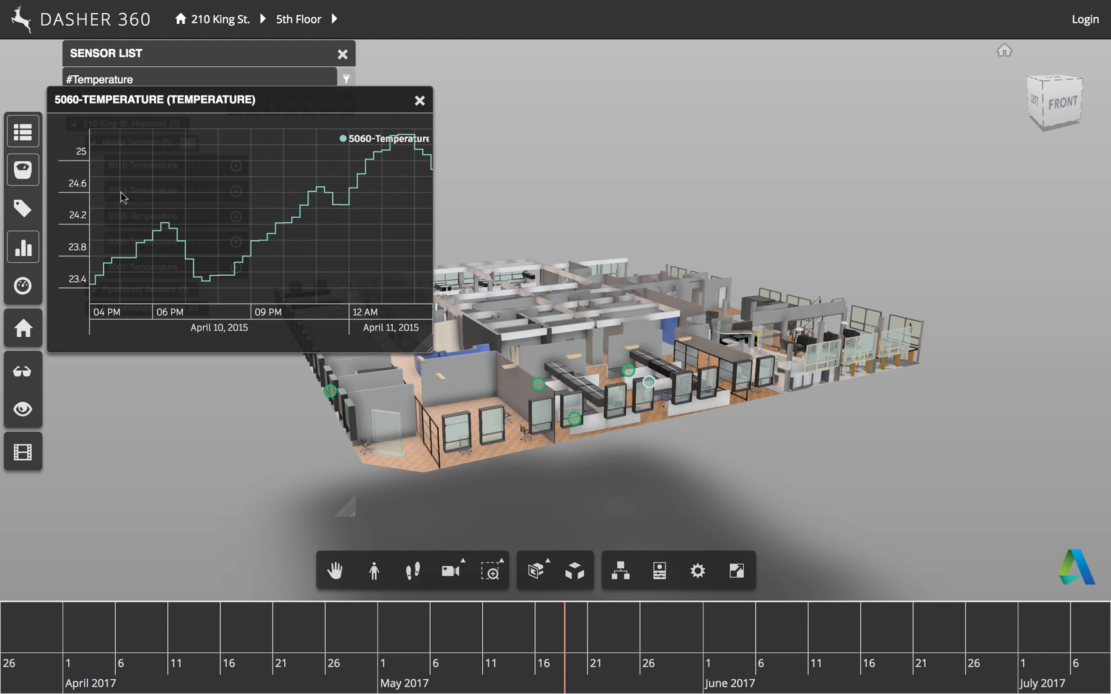
# Close the 5060-Temperature sensor graph
pyautogui.click(418, 100)
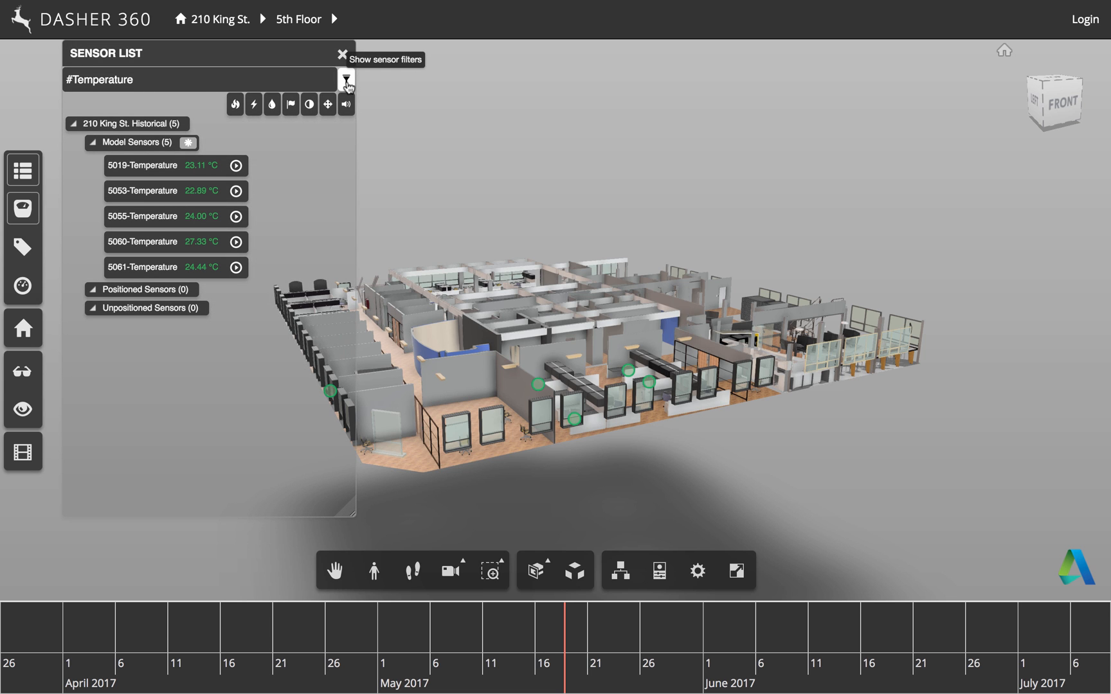
pyautogui.moveTo(22, 412)
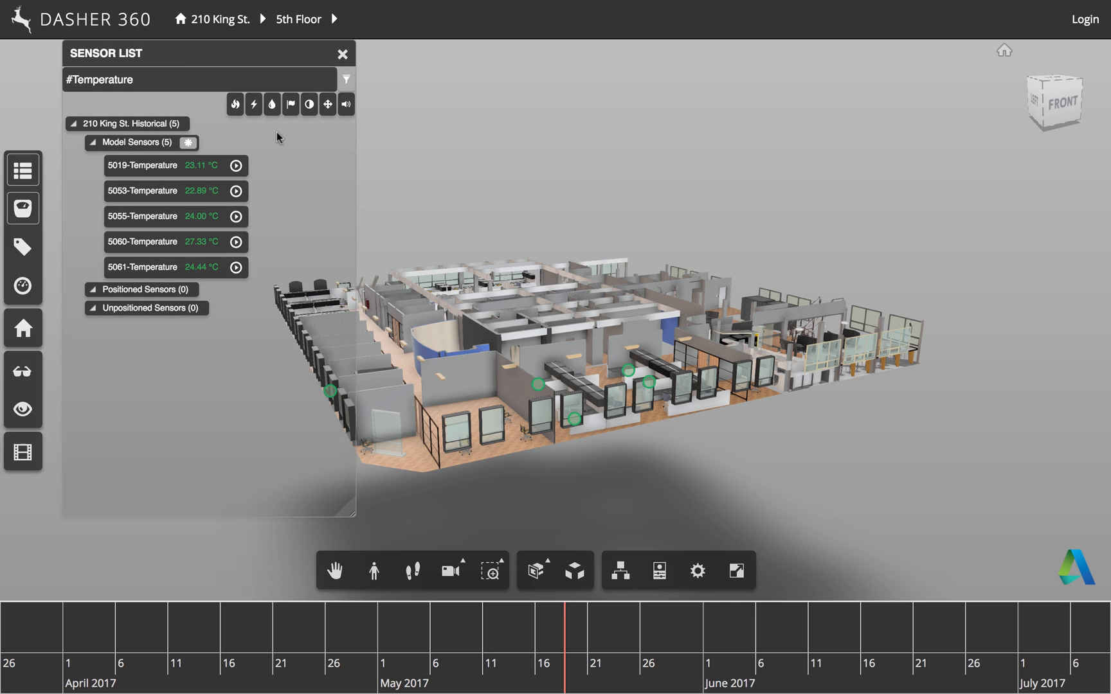
pyautogui.moveTo(290, 104)
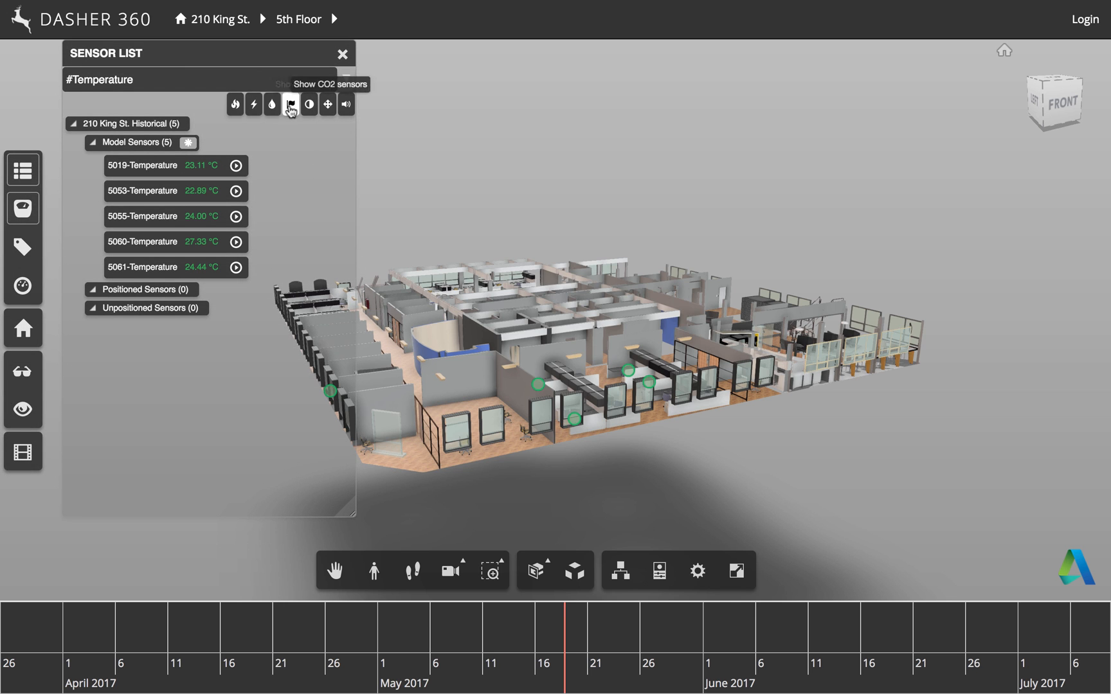
pyautogui.moveTo(346, 104)
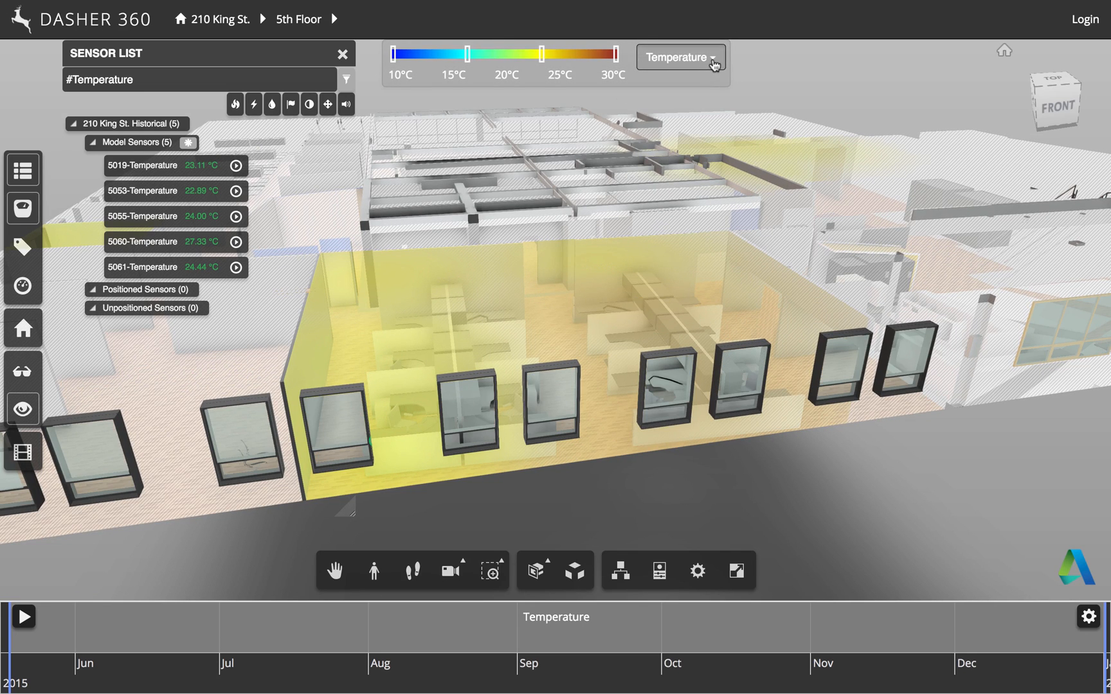
# Shade the rooms by Current, then Humidity, then reopen the type list for Sound
pyautogui.click(679, 57)
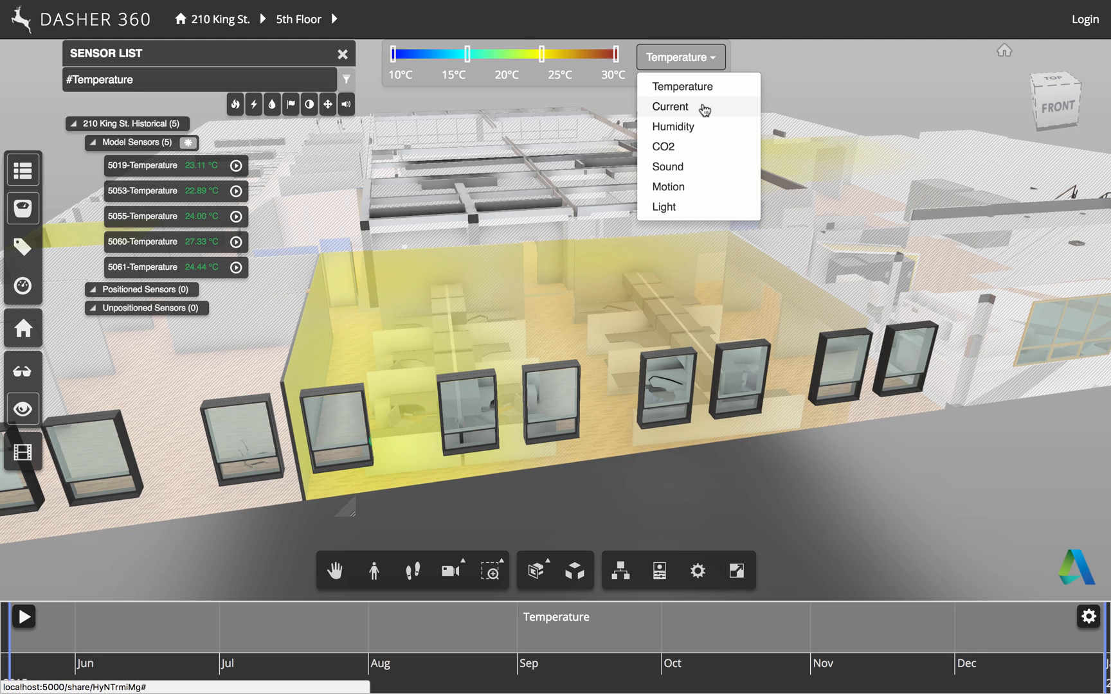
pyautogui.moveTo(688, 167)
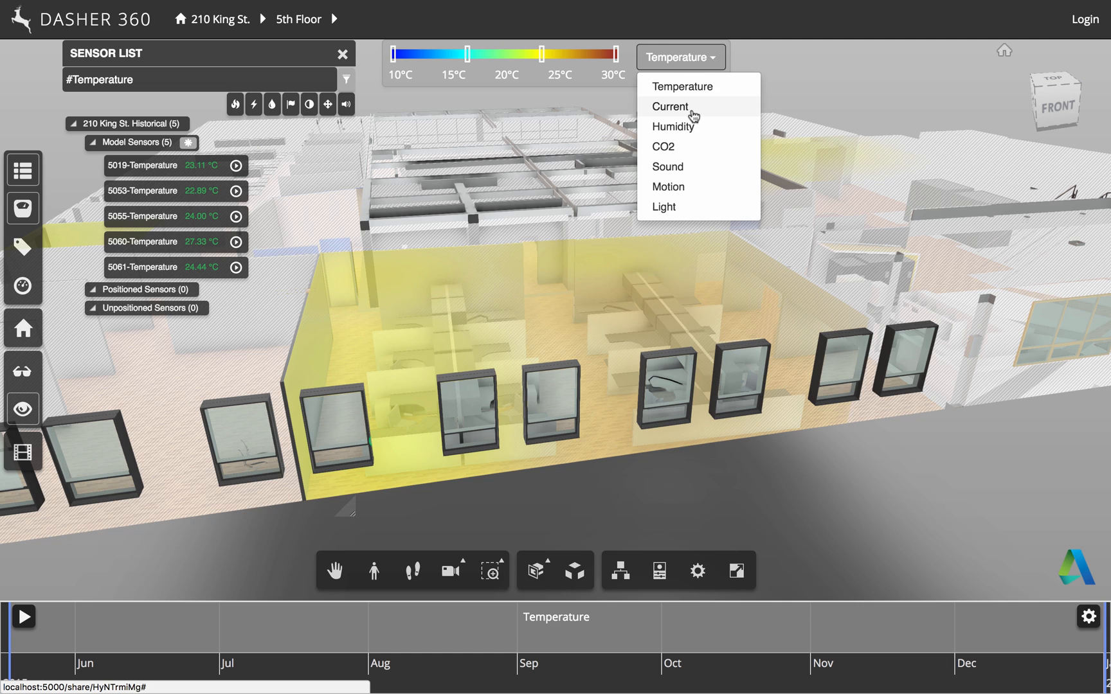
pyautogui.click(669, 106)
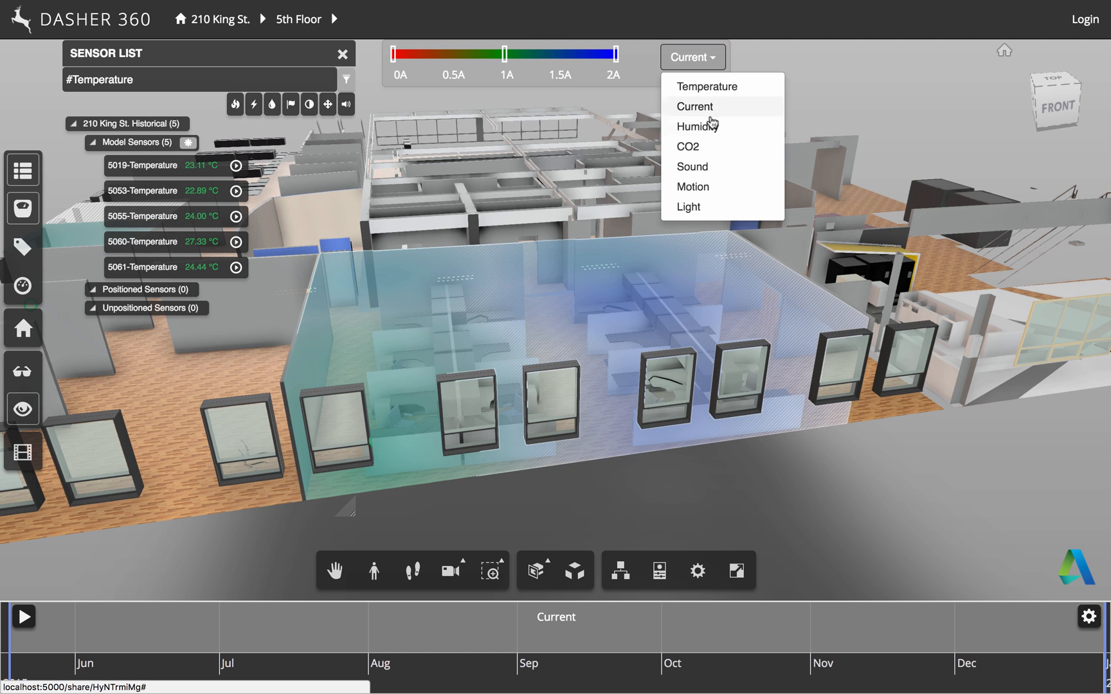
pyautogui.click(697, 126)
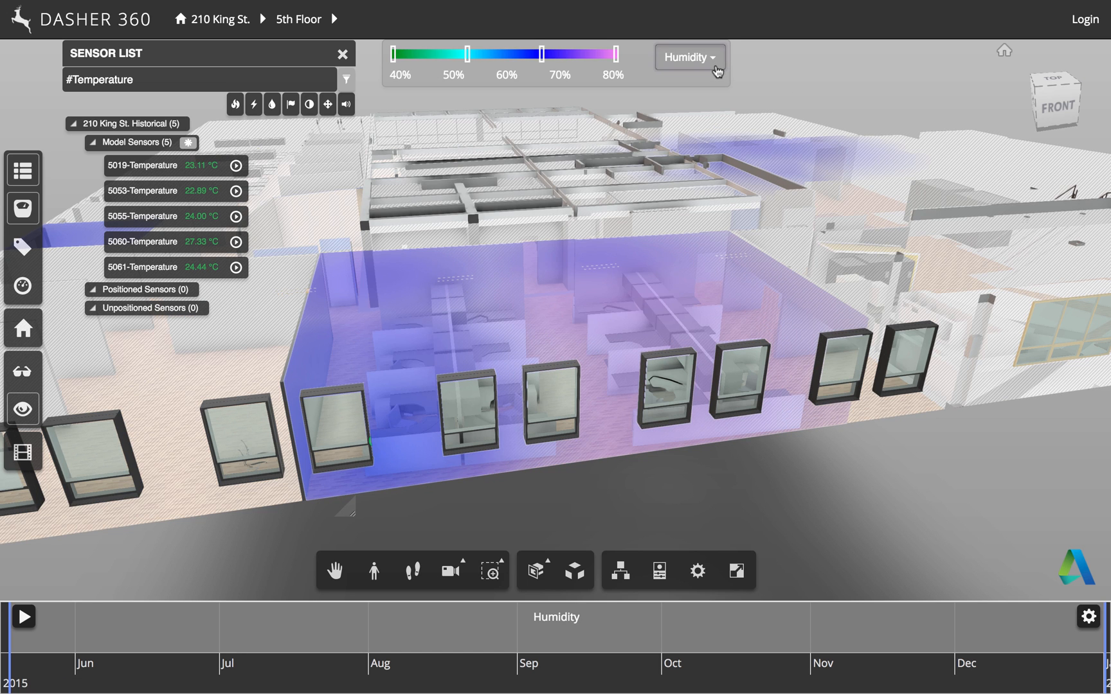
pyautogui.click(687, 57)
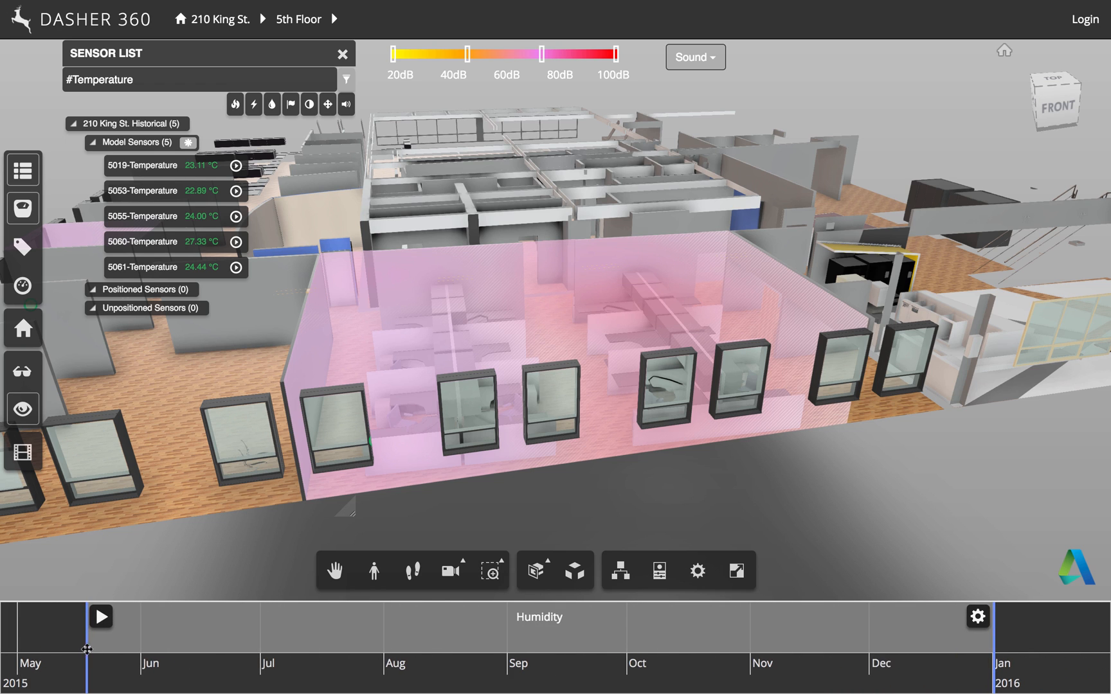
# Move the timeline period start from May to early October 2015
pyautogui.moveTo(85, 649); pyautogui.dragTo(198, 650)
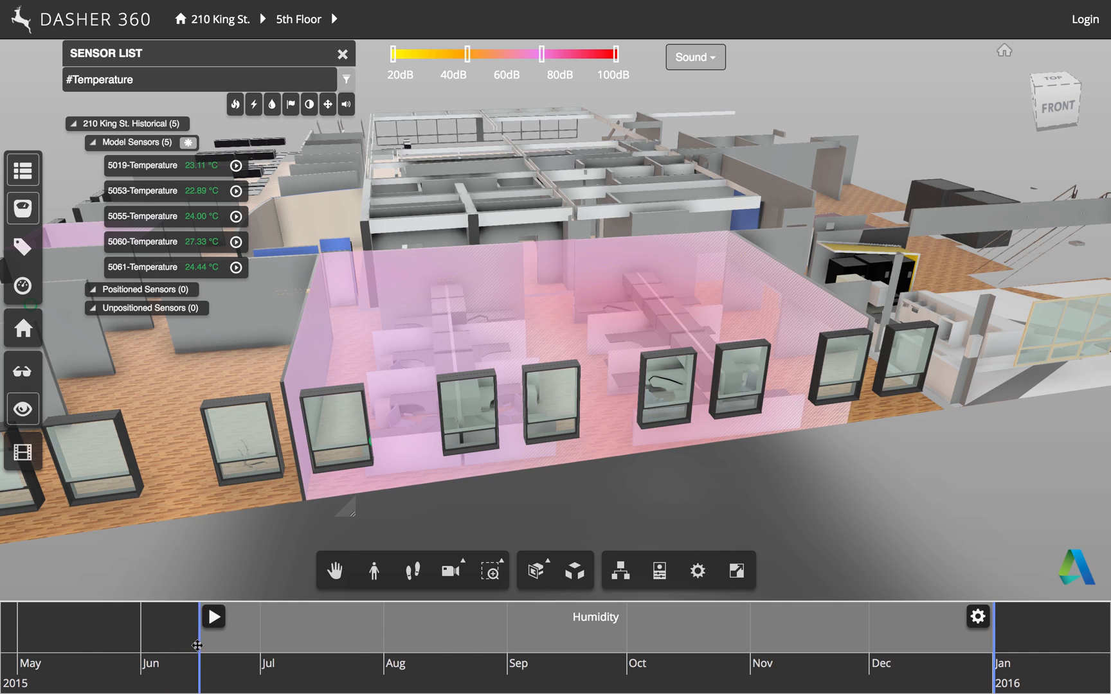
pyautogui.moveTo(213, 617); pyautogui.dragTo(581, 617)
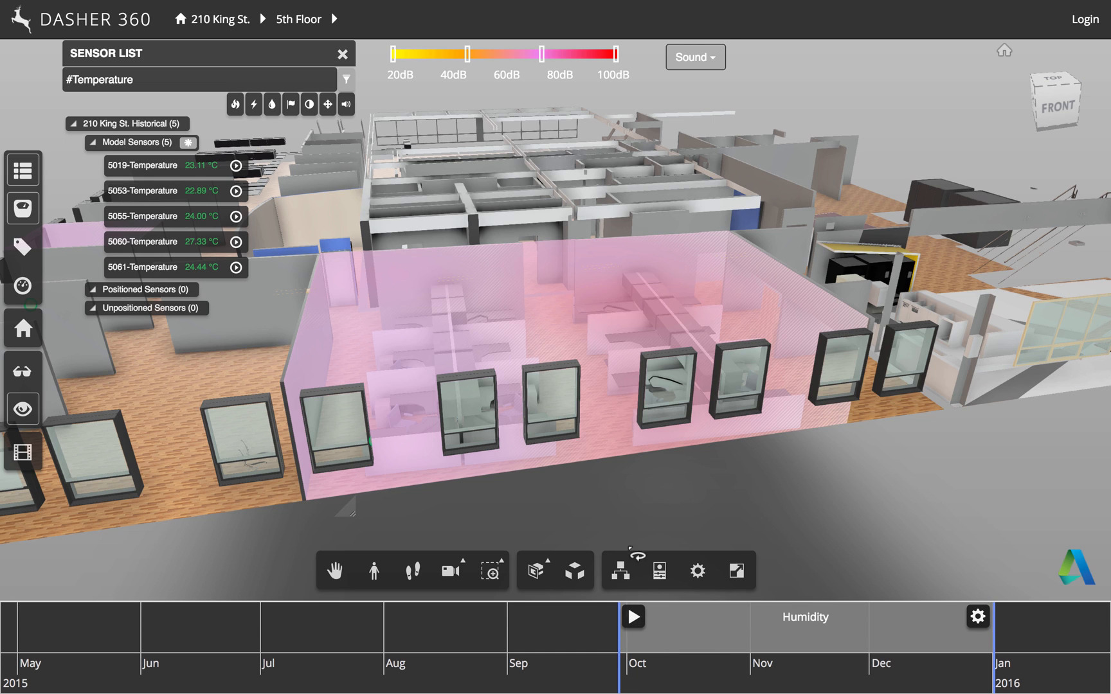
# Shade by Temperature, play the shading animation, and end the period in late November
pyautogui.click(694, 56)
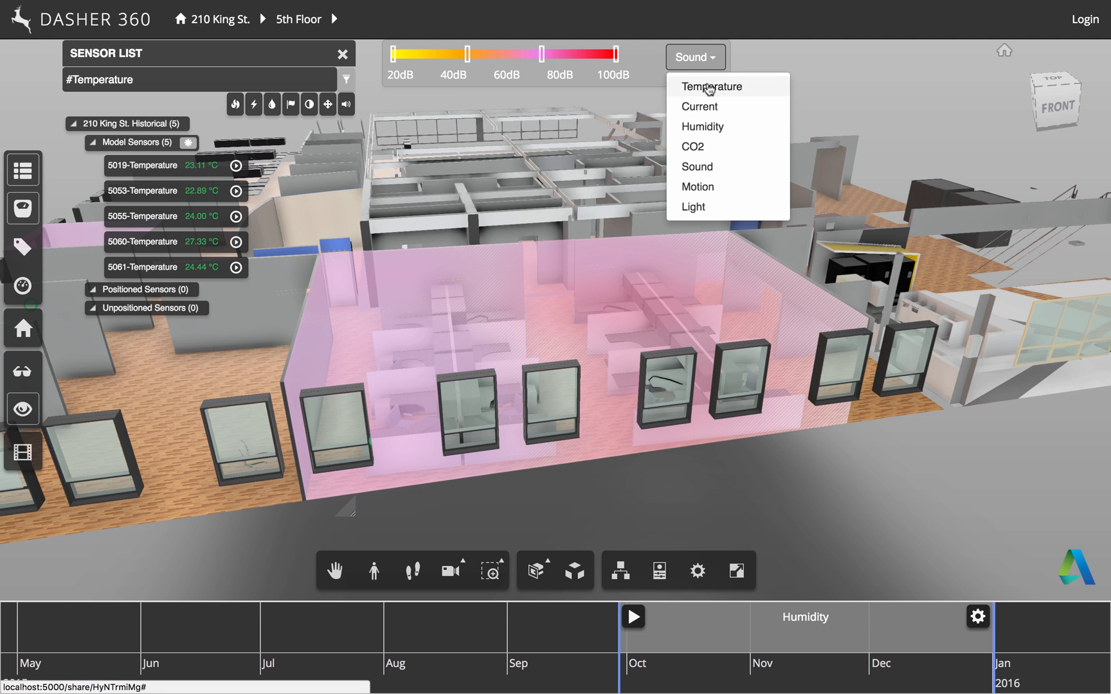
pyautogui.click(711, 86)
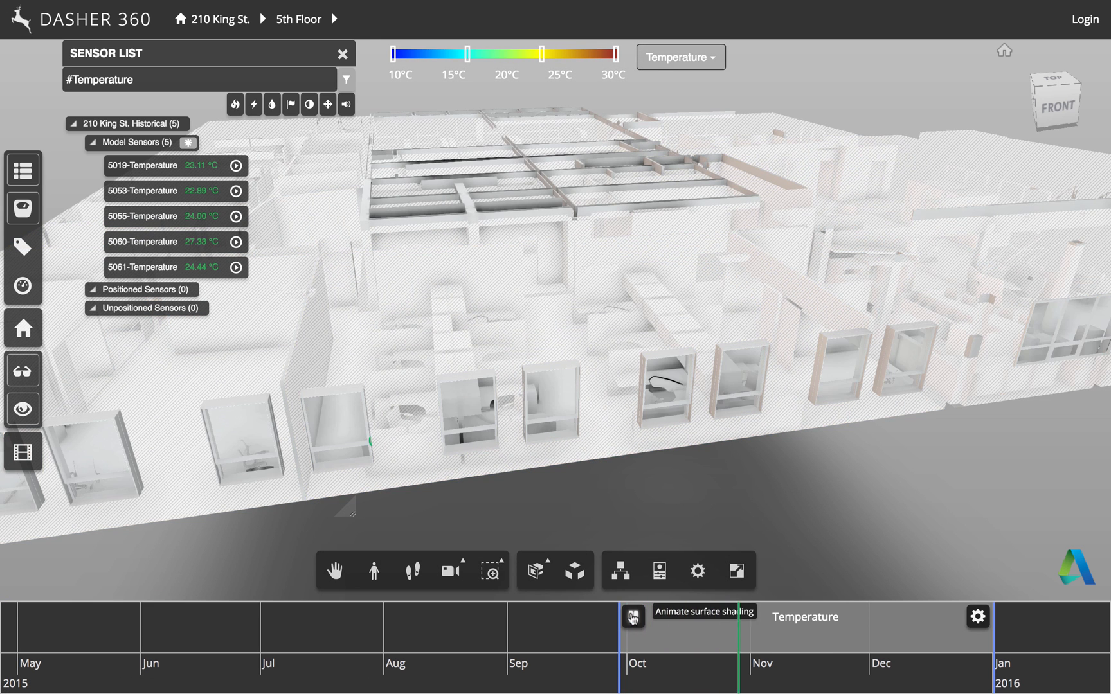
pyautogui.click(630, 616)
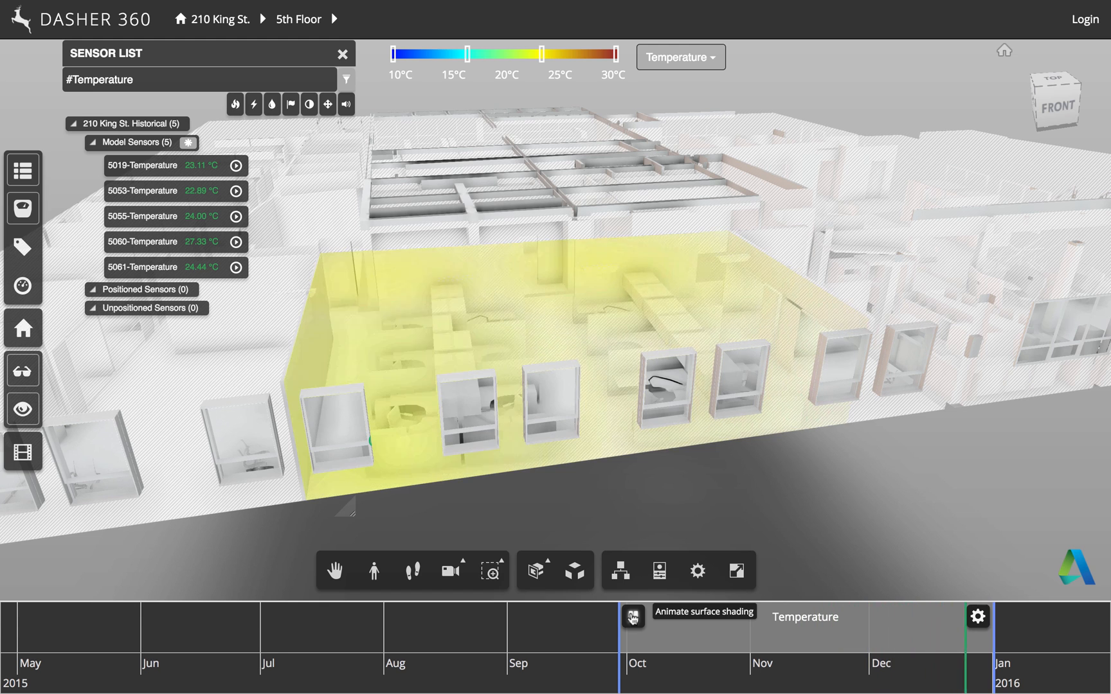
pyautogui.click(631, 615)
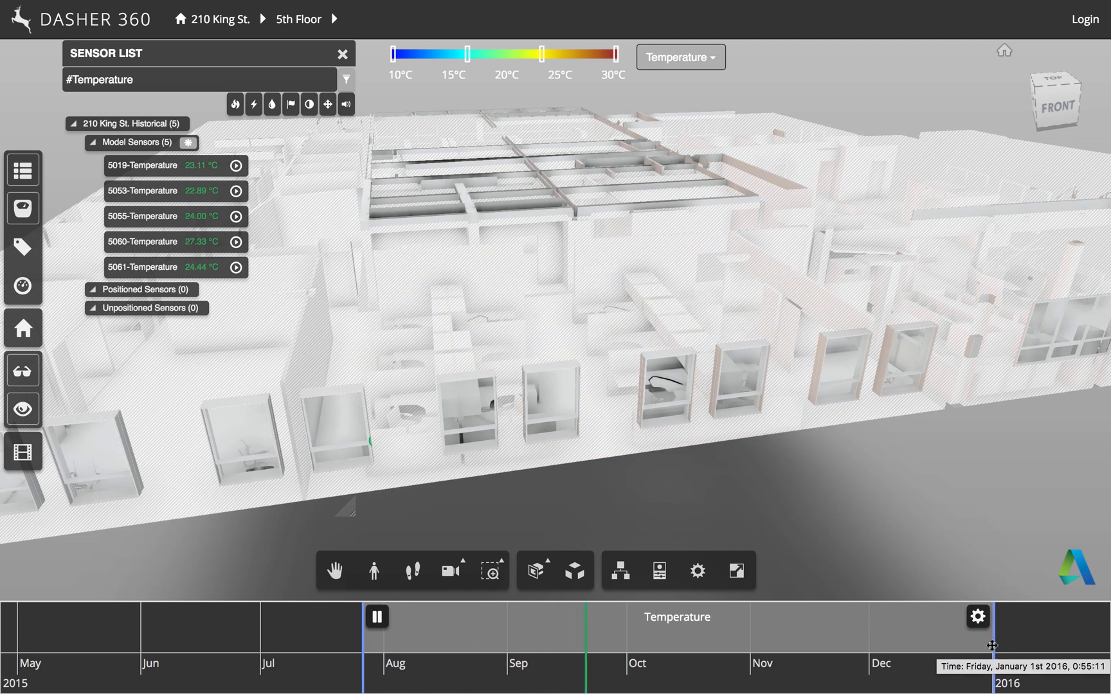
pyautogui.moveTo(992, 646); pyautogui.dragTo(850, 646)
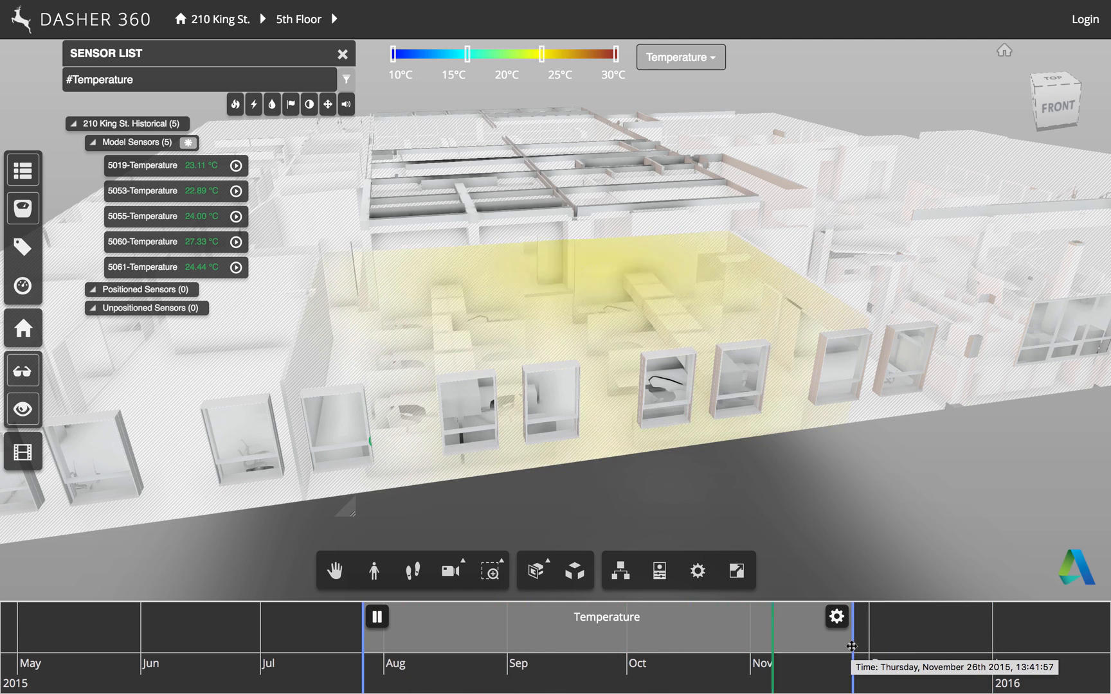
pyautogui.moveTo(836, 622)
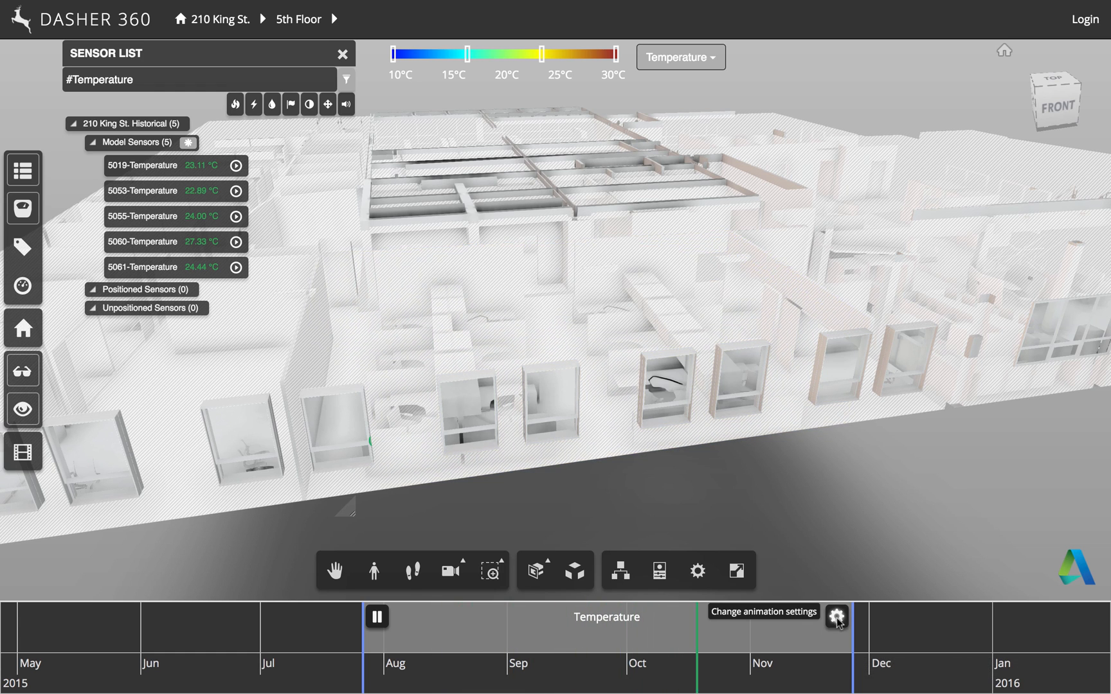
# Set the animation resolution to 1 hour and close Animation Settings
pyautogui.click(567, 348)
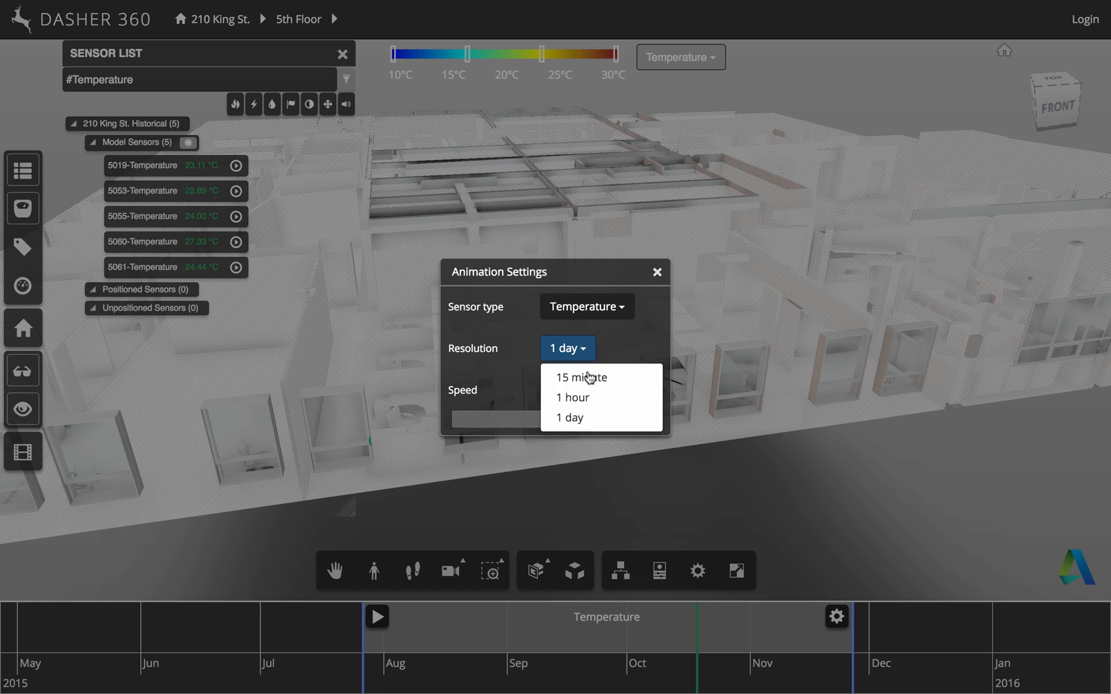
pyautogui.click(570, 396)
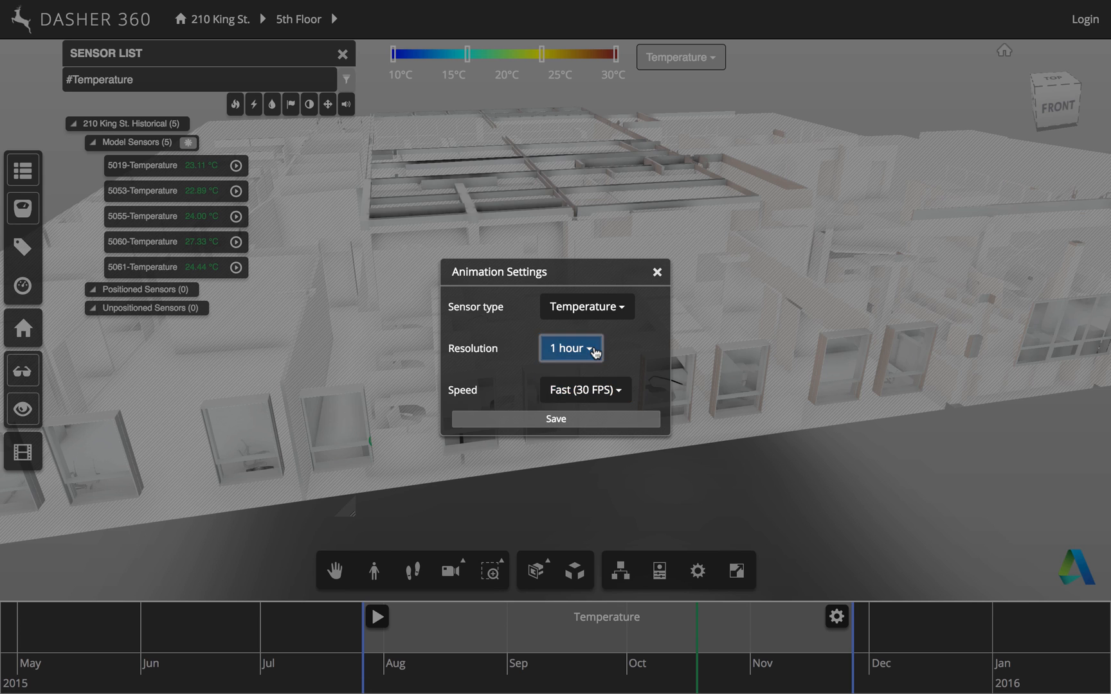
pyautogui.click(570, 348)
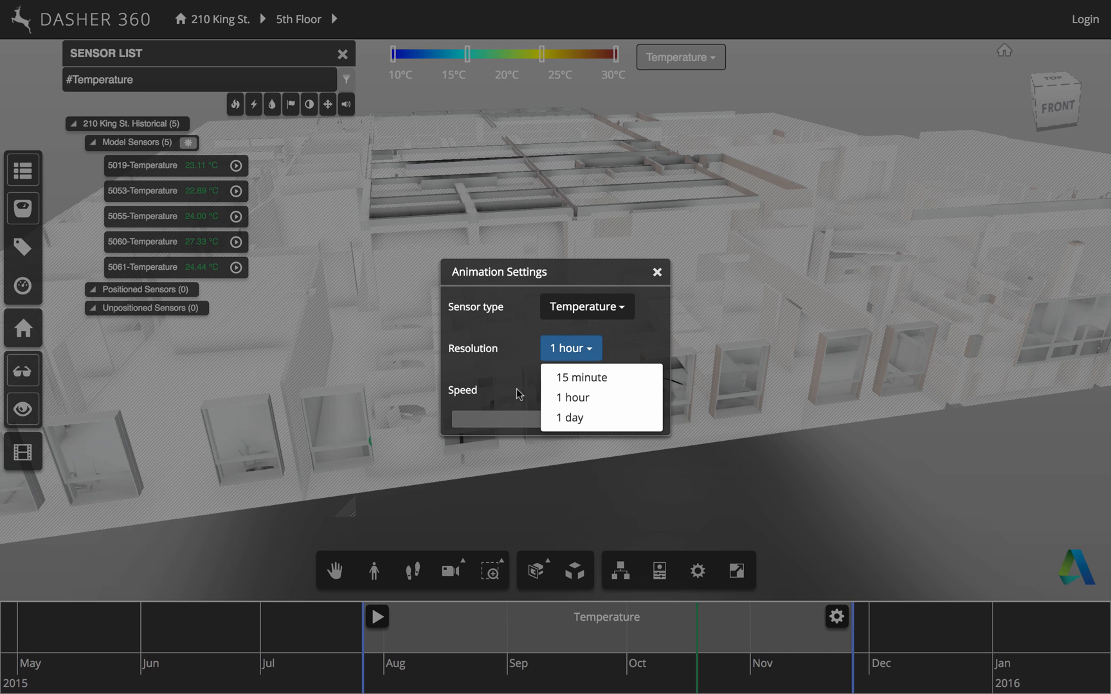
pyautogui.click(655, 272)
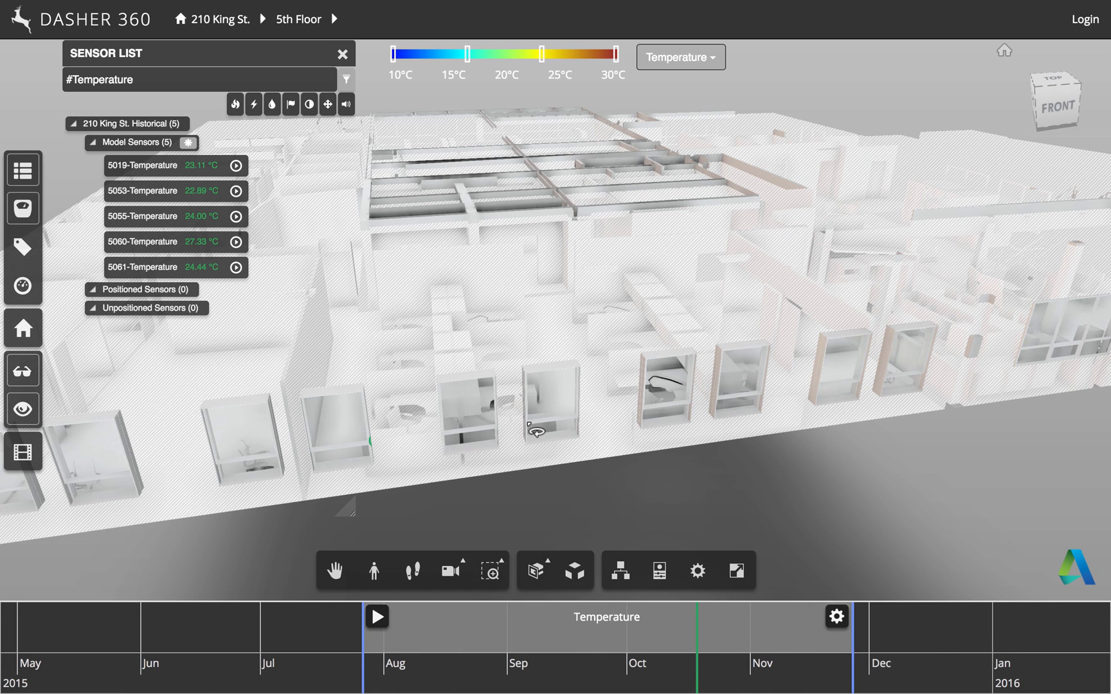
pyautogui.moveTo(376, 617)
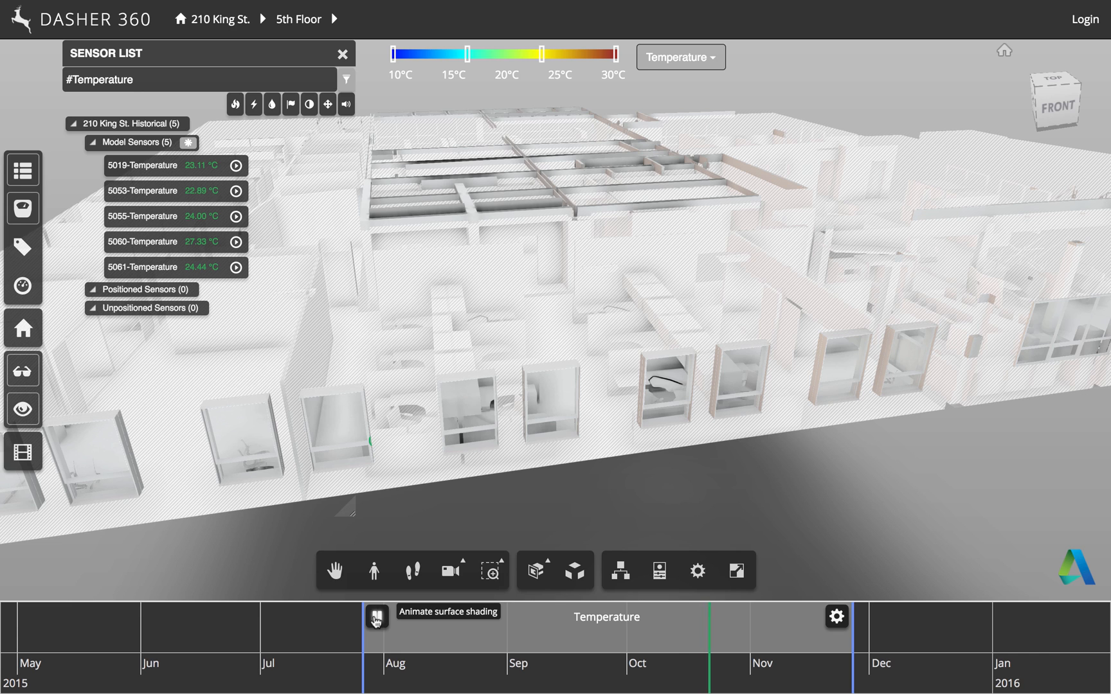
# Run the 1-hour temperature shading animation and pause it near early November
pyautogui.click(376, 615)
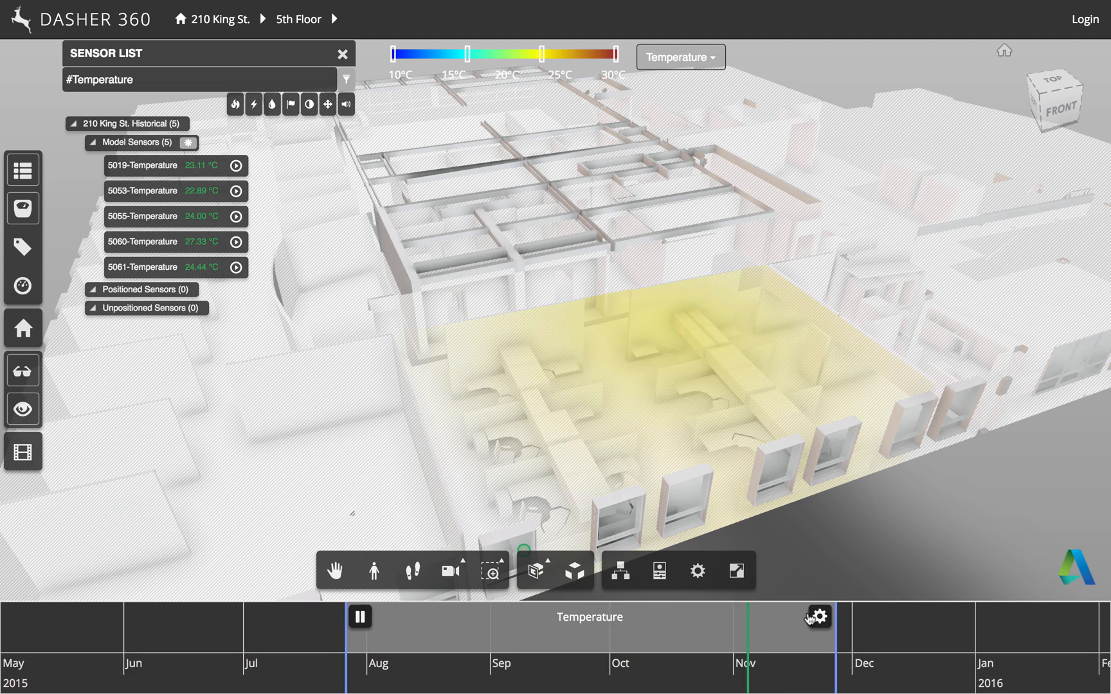
pyautogui.click(815, 616)
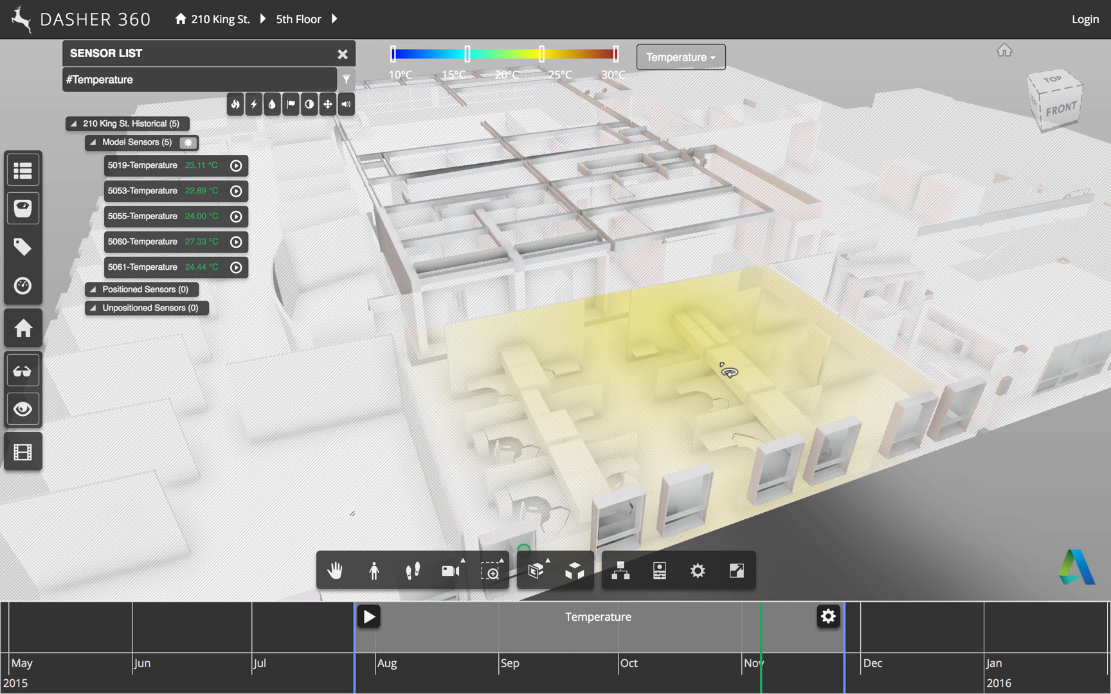
pyautogui.moveTo(368, 617)
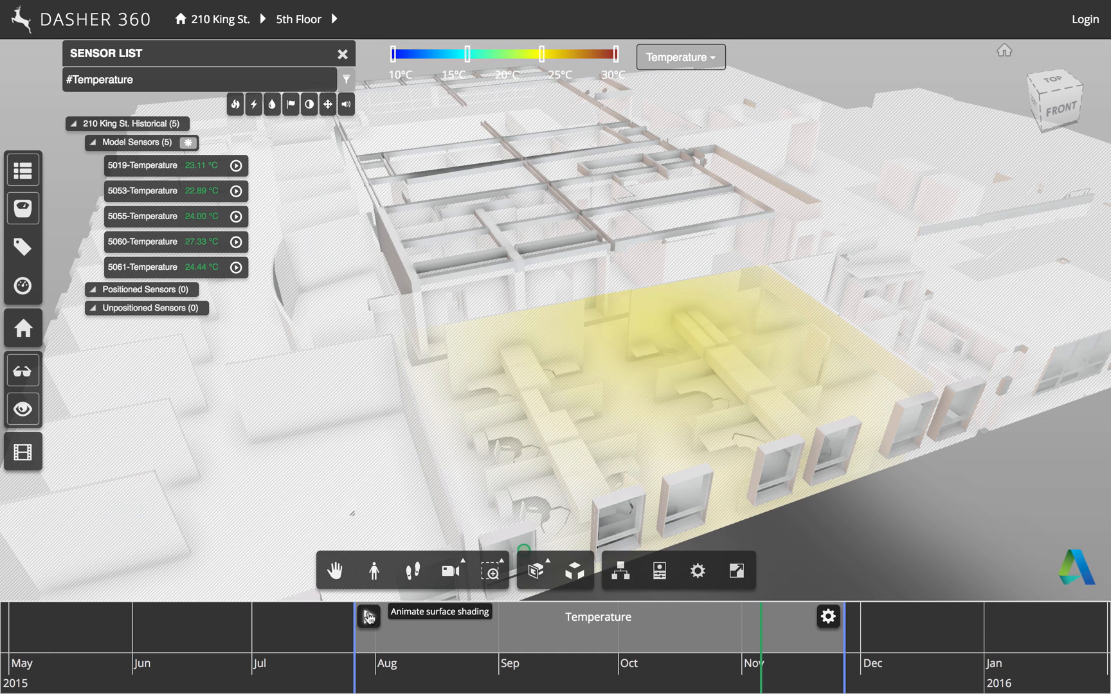
# Resume the temperature animation to late November, then replay it from early August
pyautogui.click(367, 616)
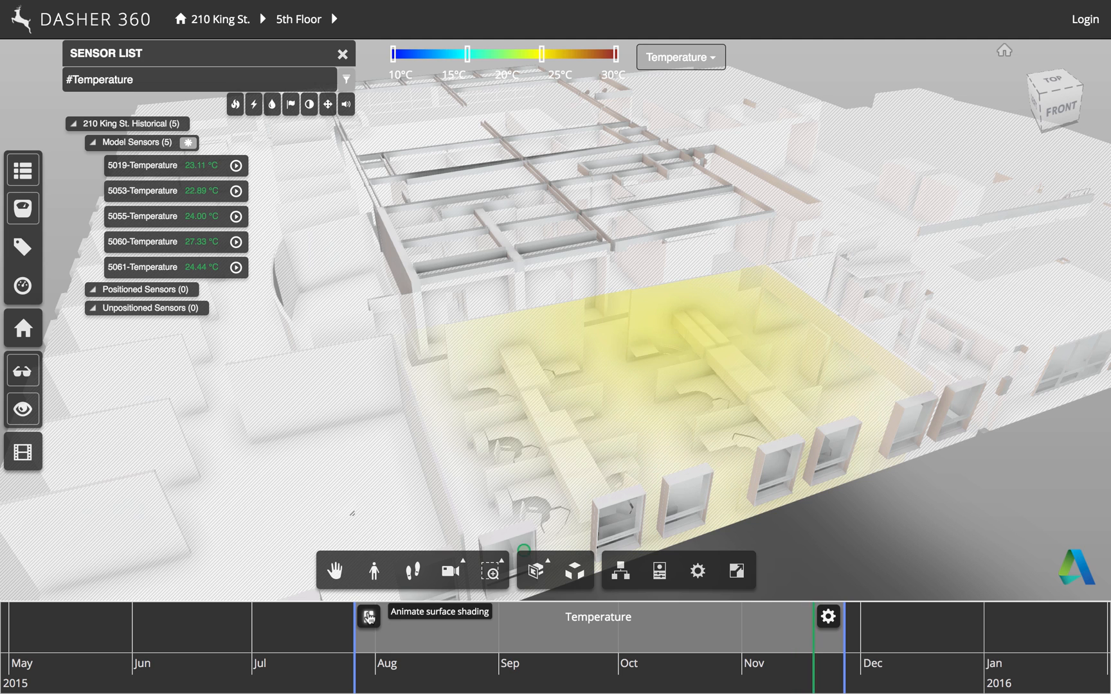
pyautogui.click(367, 615)
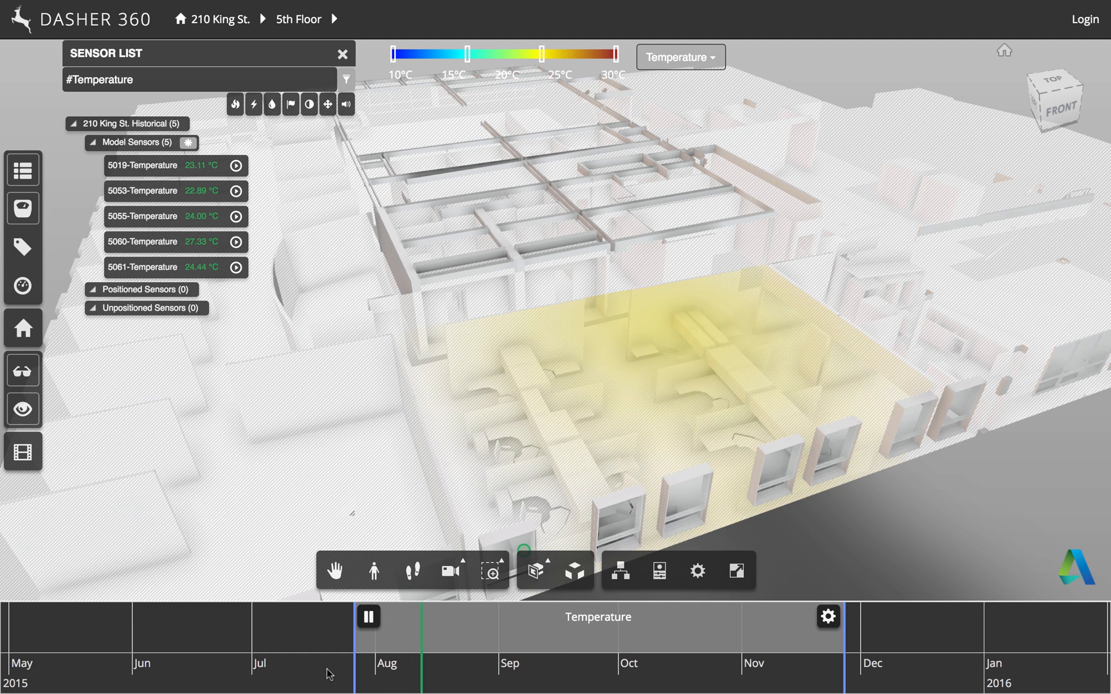
pyautogui.moveTo(367, 616)
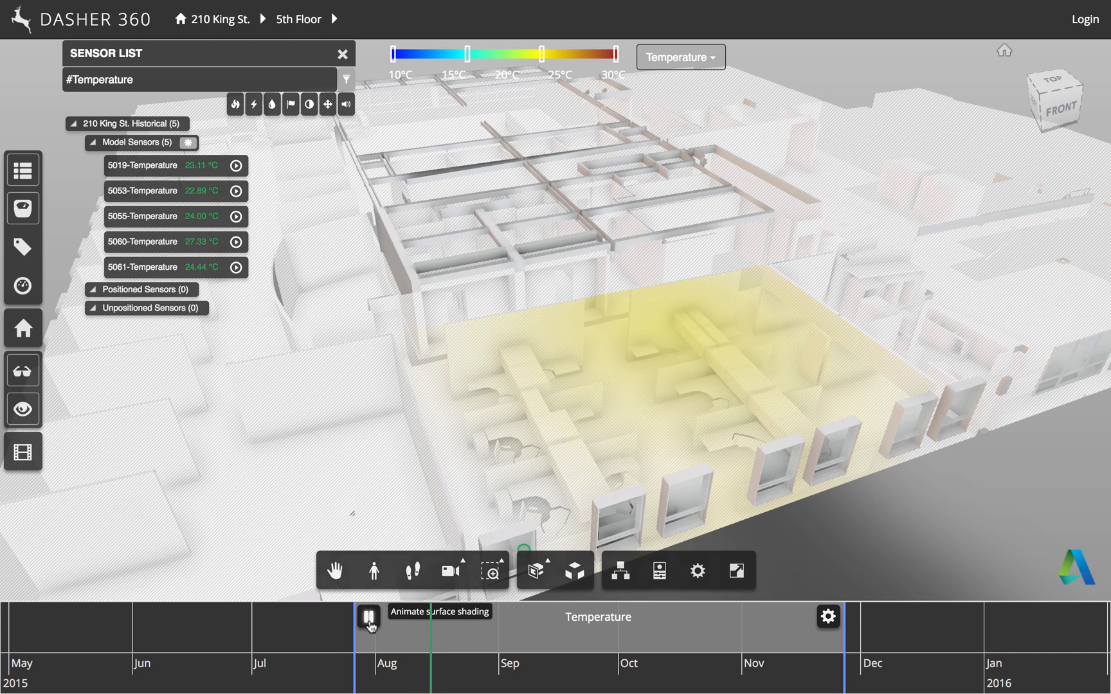